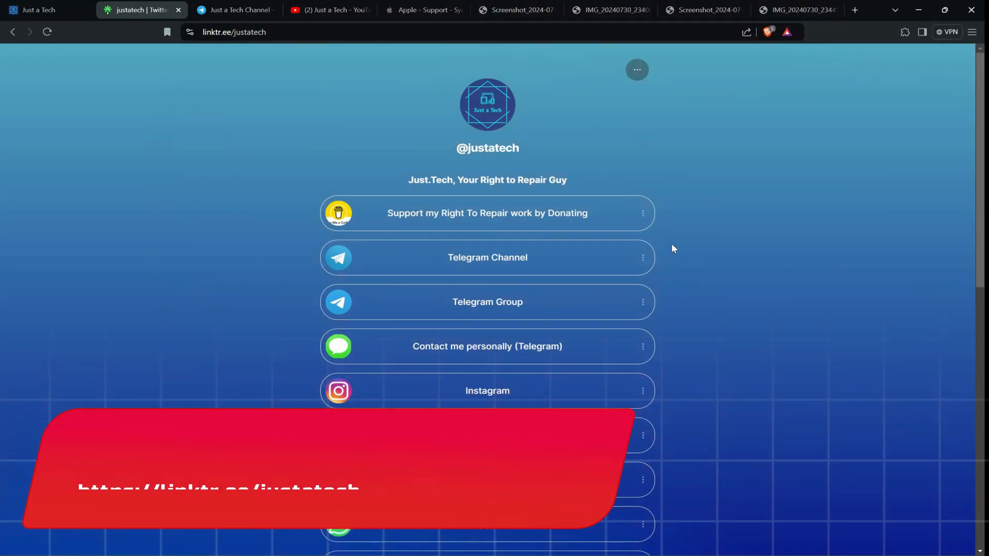
pyautogui.moveTo(487, 257)
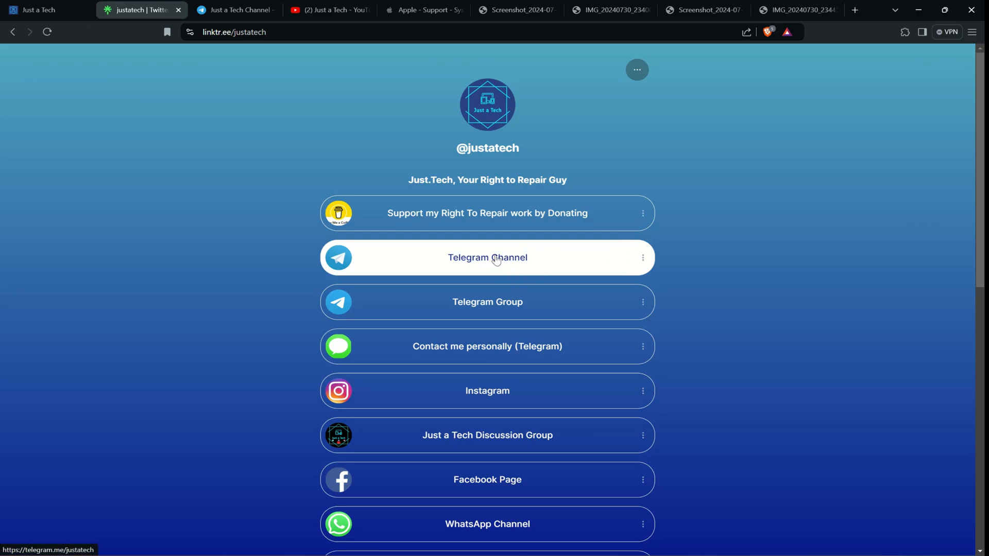
# Scroll the linktr.ee/justatech page down to reach the Telegram Channel link
pyautogui.scroll(-3)
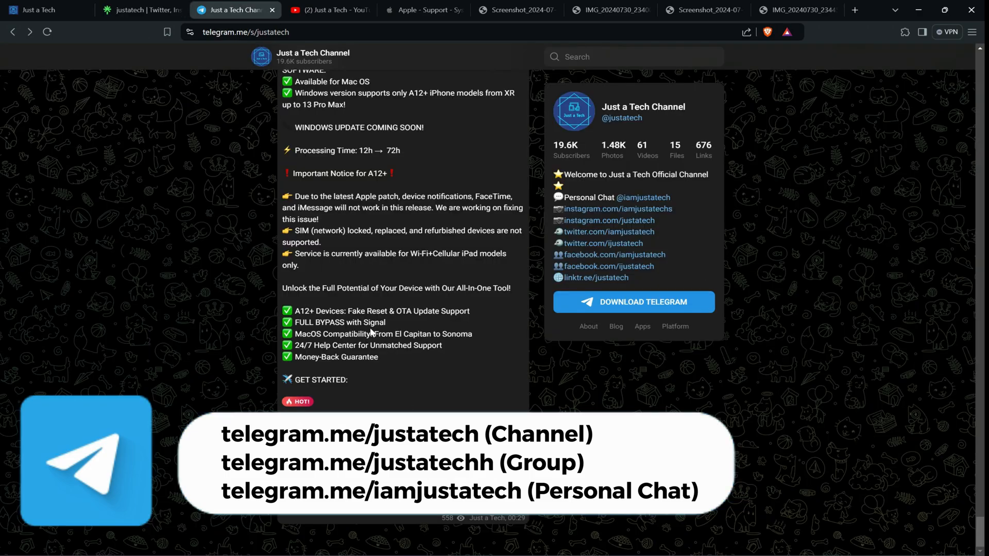
# Scroll the Just a Tech Channel feed to the post on Apple's iCloud server changes
pyautogui.scroll(-3)
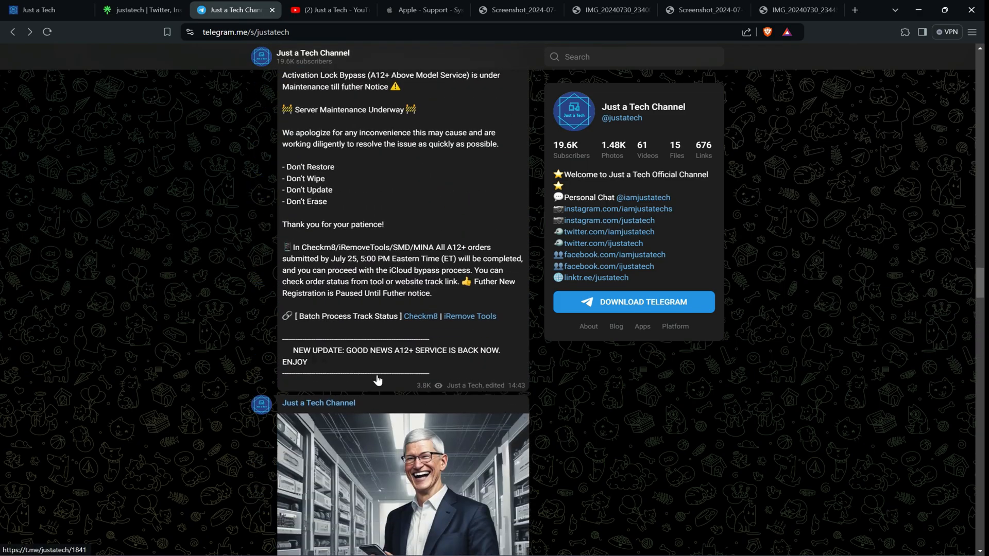
pyautogui.scroll(-3)
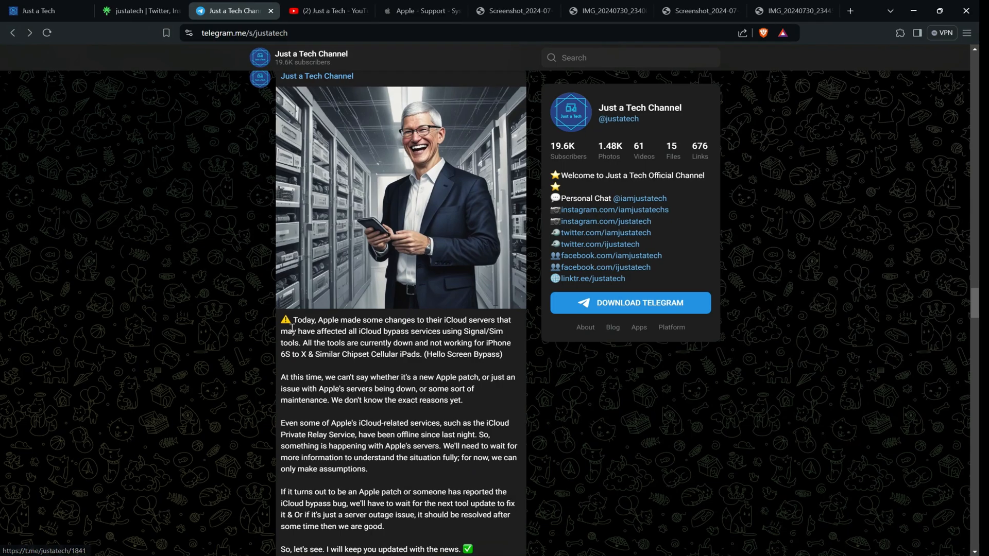
pyautogui.scroll(-3)
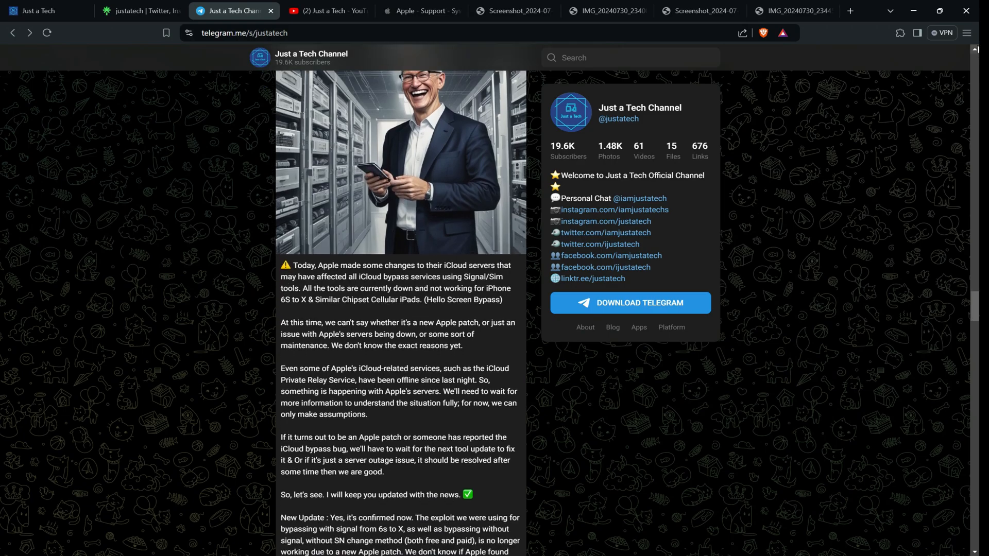
pyautogui.click(967, 33)
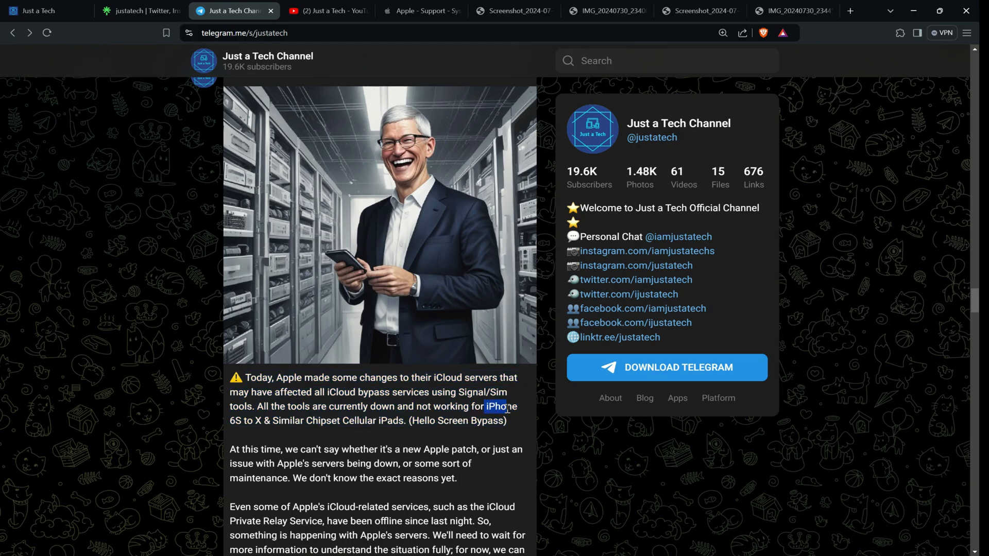
pyautogui.moveTo(498, 406); pyautogui.dragTo(470, 421)
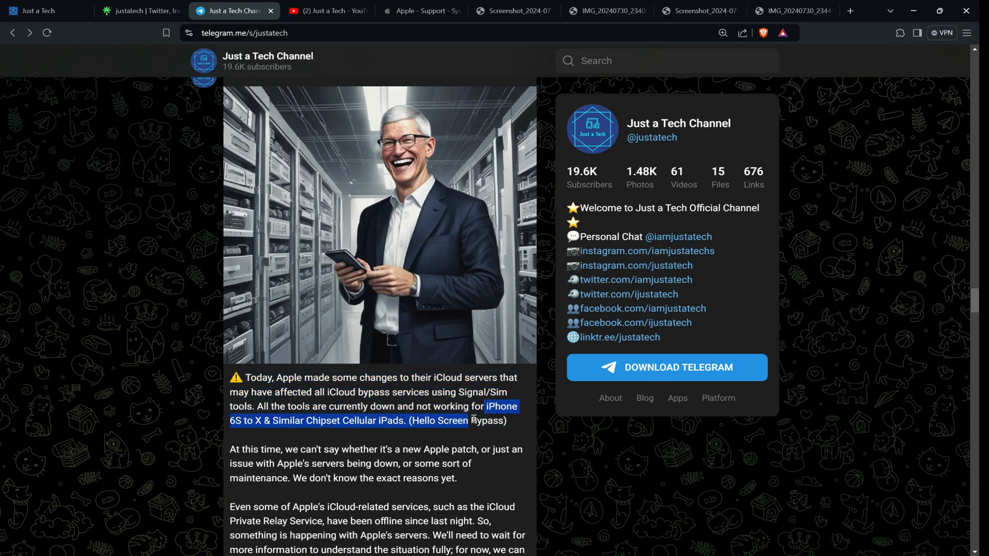
pyautogui.scroll(-3)
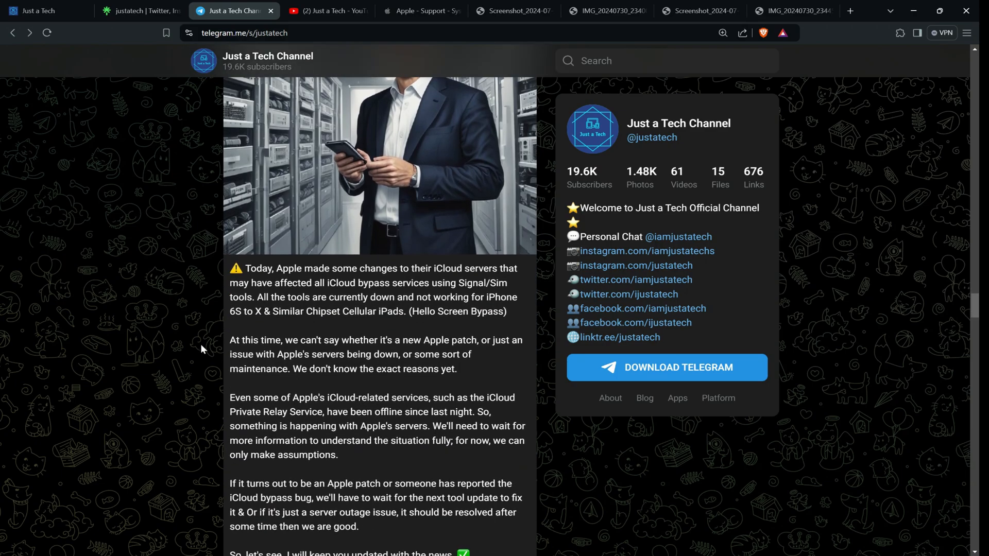
pyautogui.moveTo(310, 340); pyautogui.dragTo(460, 340)
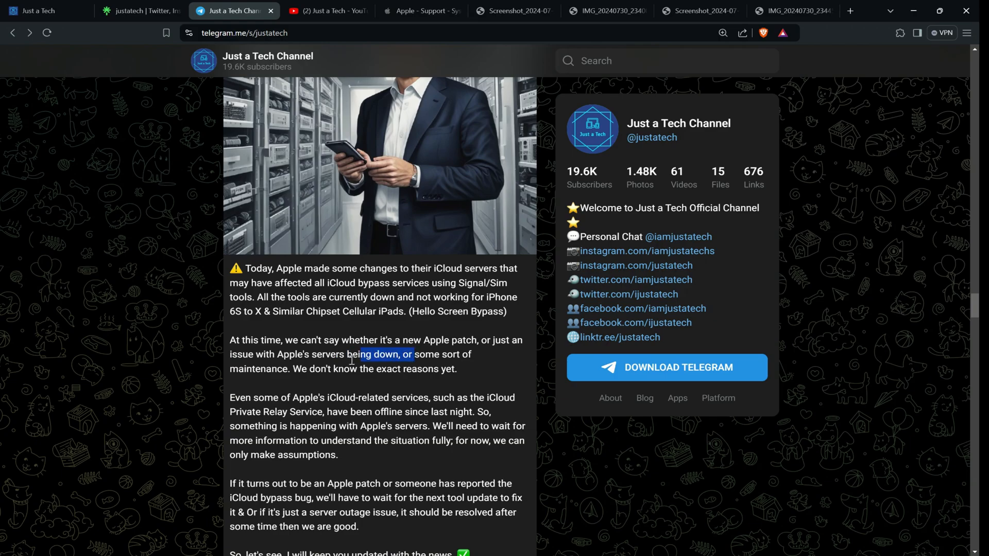
pyautogui.click(299, 339)
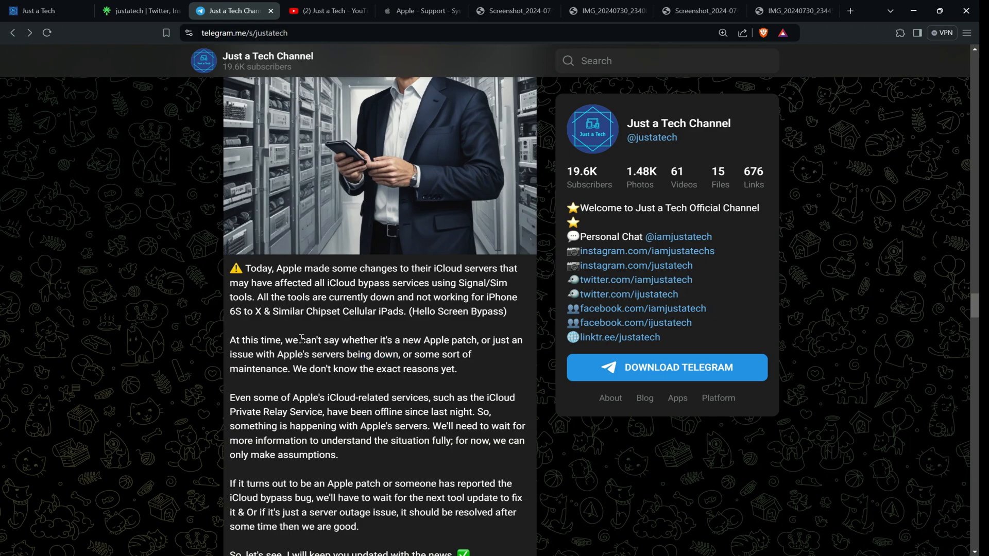
pyautogui.moveTo(276, 353)
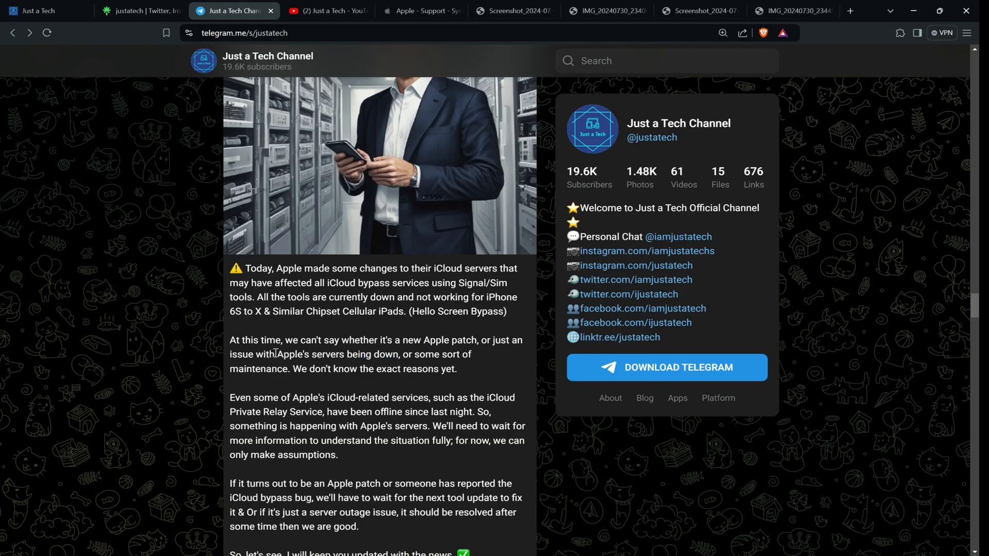
pyautogui.moveTo(230, 402)
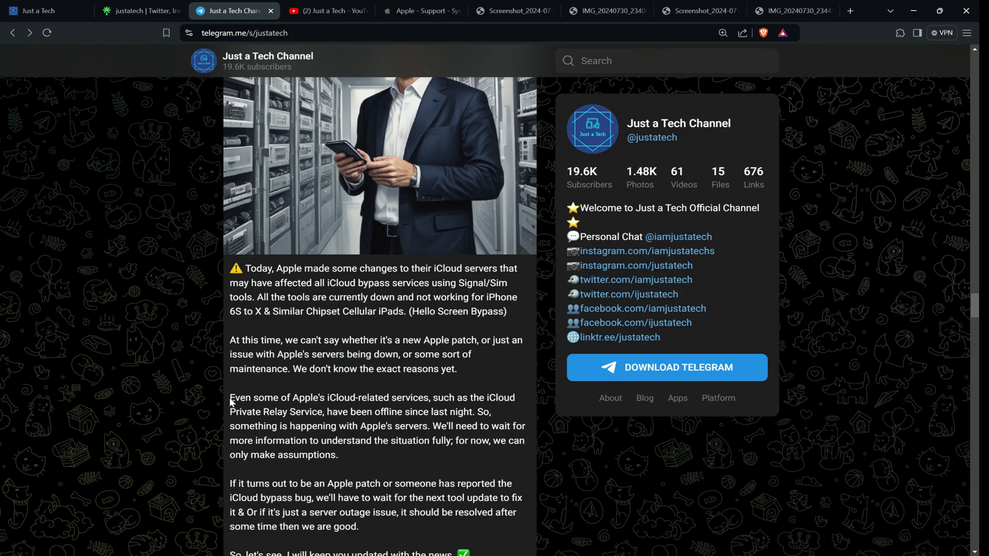
pyautogui.moveTo(230, 397); pyautogui.dragTo(420, 397)
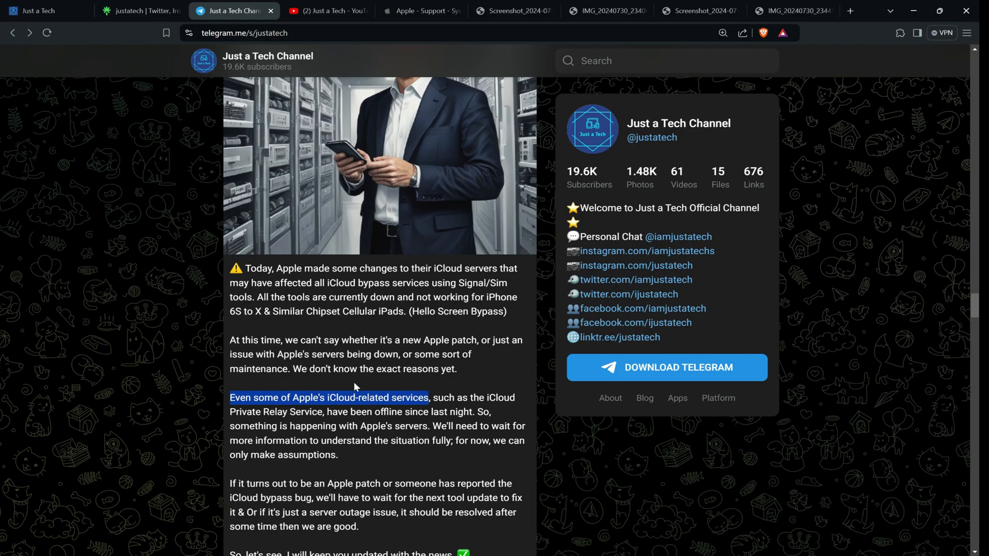
pyautogui.moveTo(326, 385)
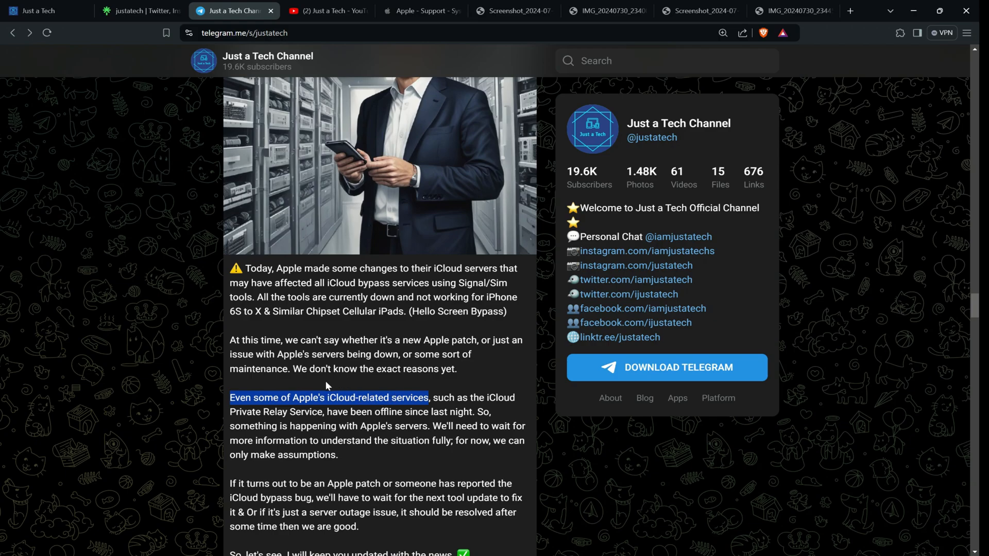
pyautogui.moveTo(341, 393)
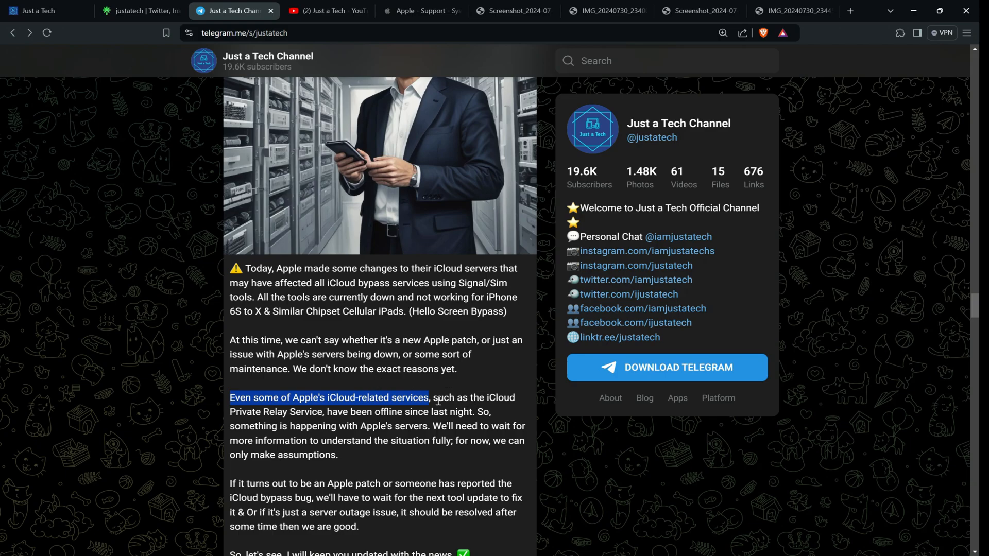
pyautogui.moveTo(428, 397); pyautogui.dragTo(478, 412)
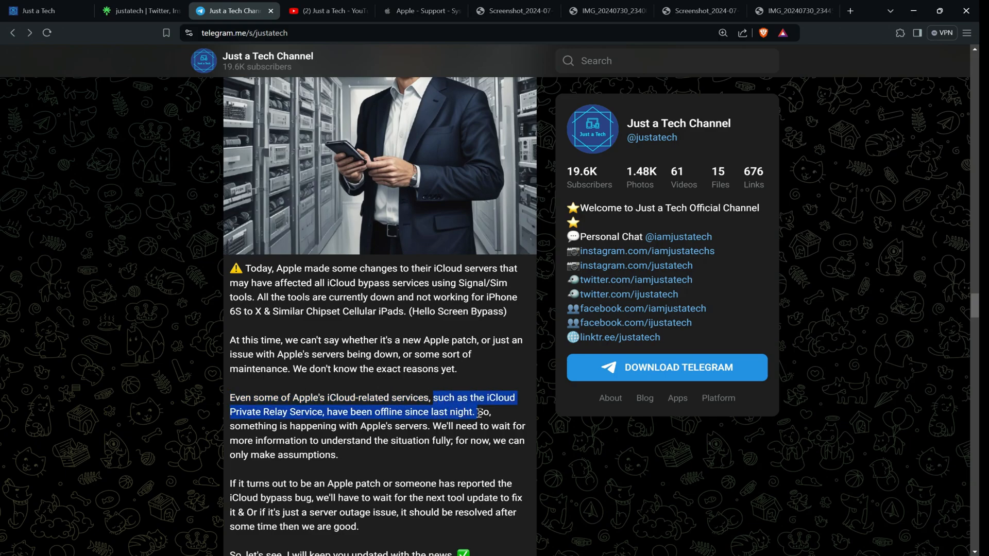
pyautogui.moveTo(477, 413); pyautogui.dragTo(430, 426)
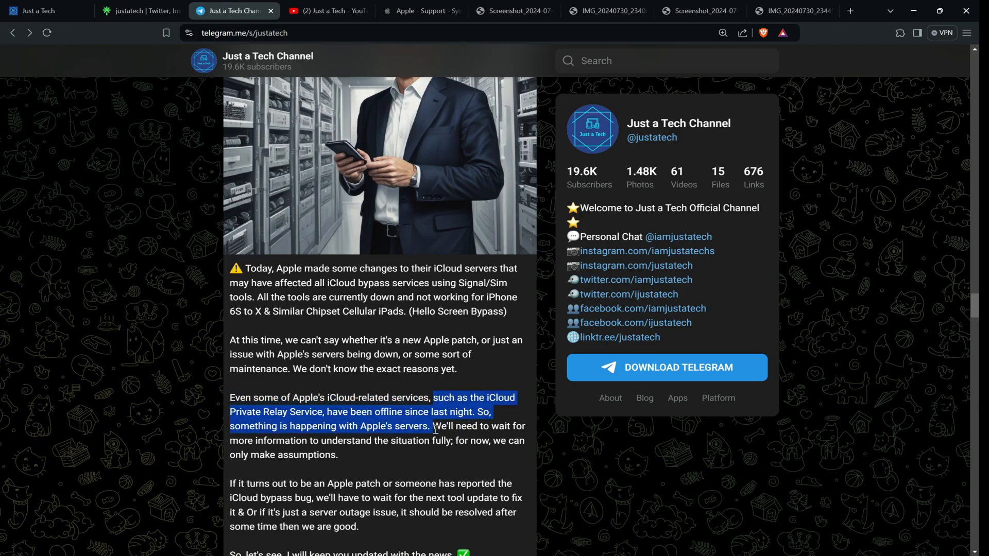
pyautogui.click(388, 408)
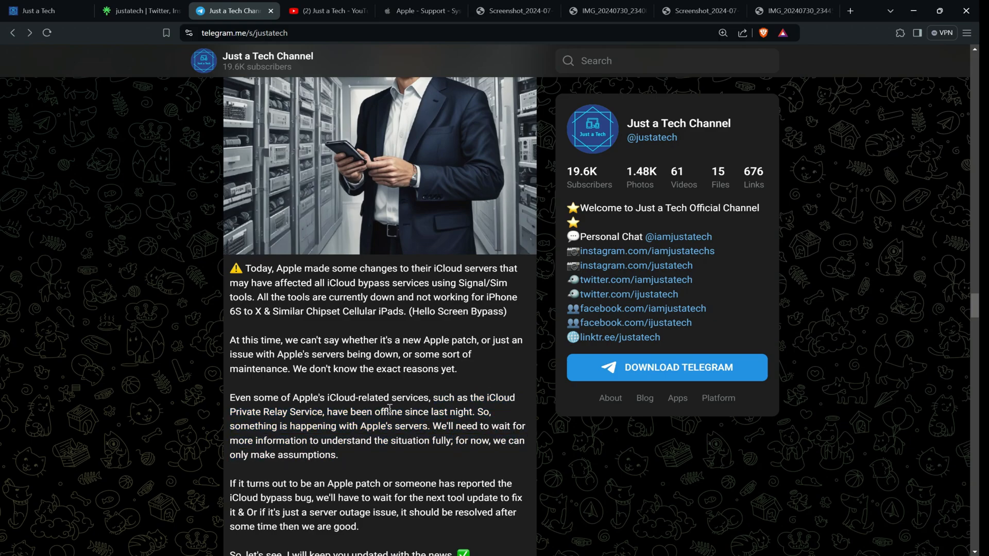
pyautogui.moveTo(421, 11)
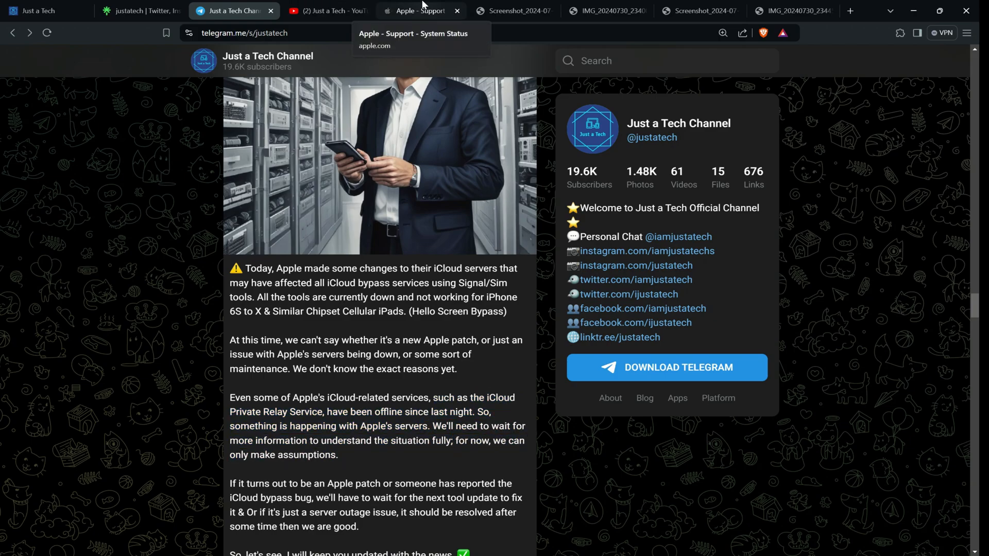
# Review Apple's System Status page, then view the saved screenshot showing the Private Relay issue
pyautogui.click(417, 11)
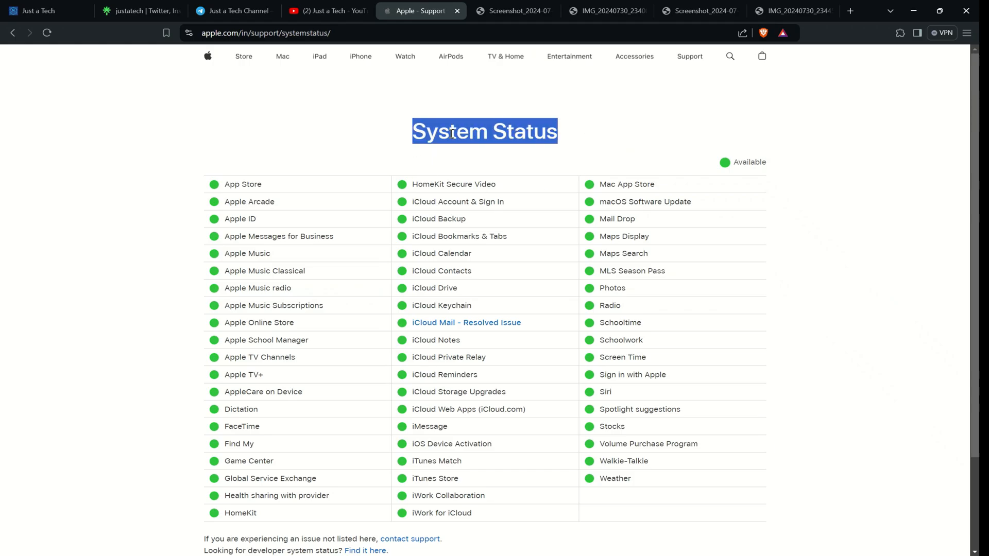
pyautogui.scroll(-3)
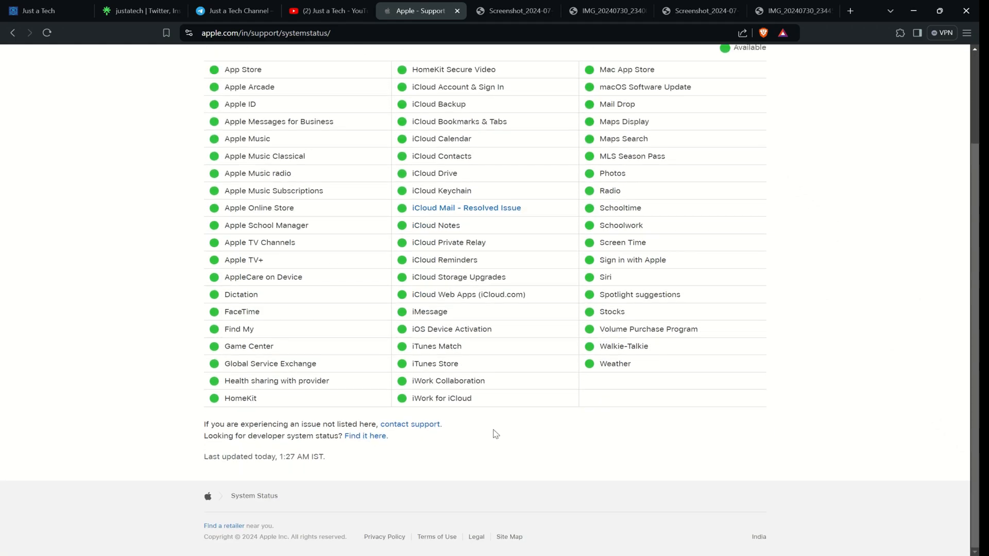
pyautogui.scroll(3)
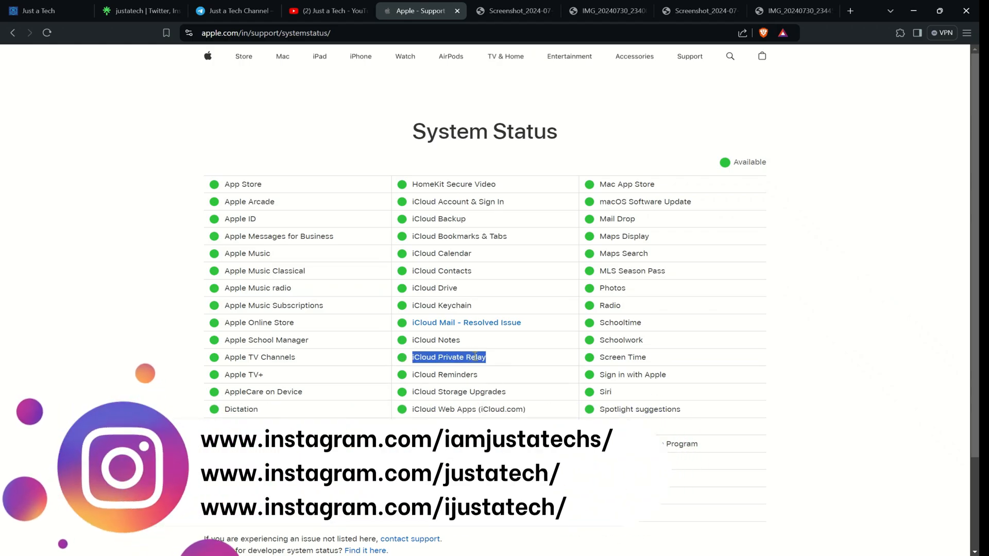
pyautogui.click(512, 11)
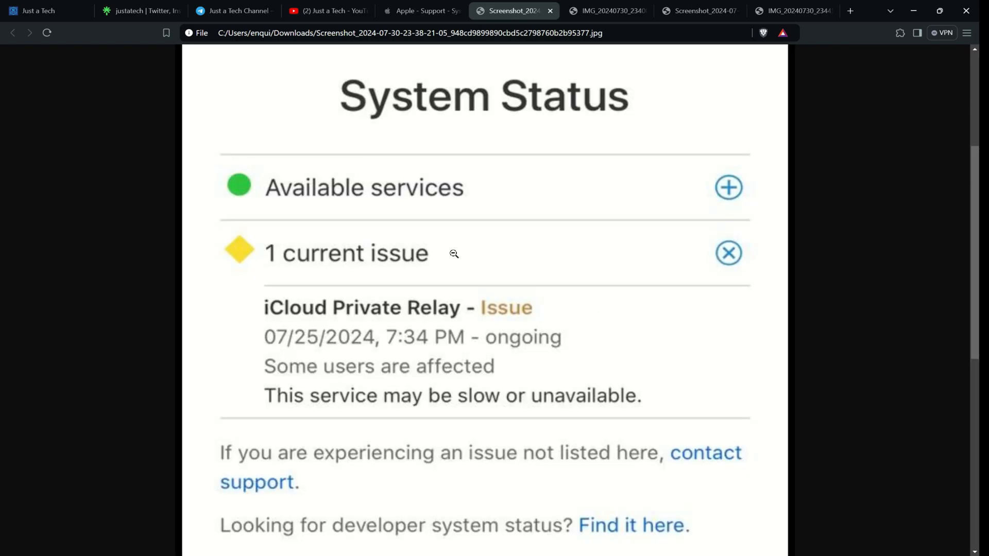
pyautogui.moveTo(396, 366)
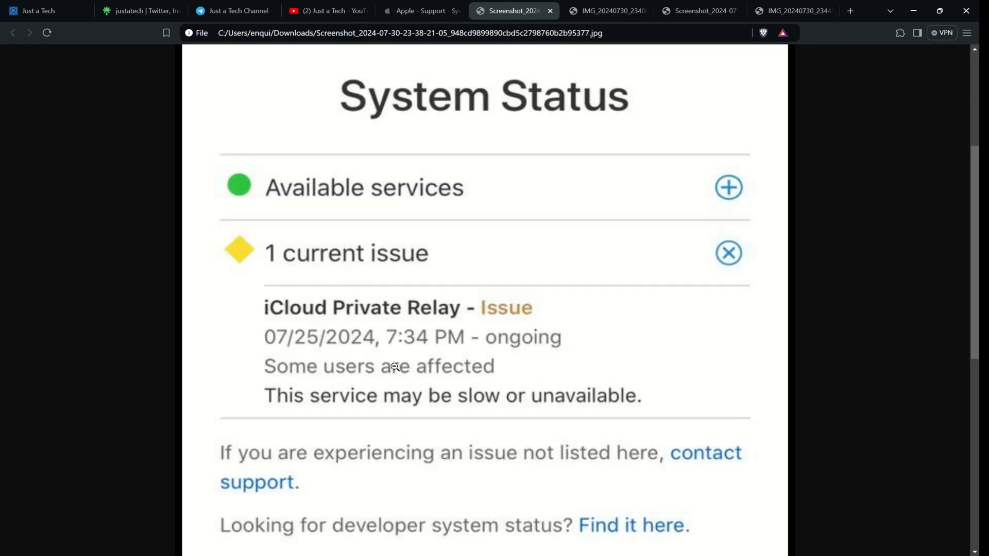
# View the all-services status image and the screenshot showing the issue resolved today
pyautogui.scroll(-3)
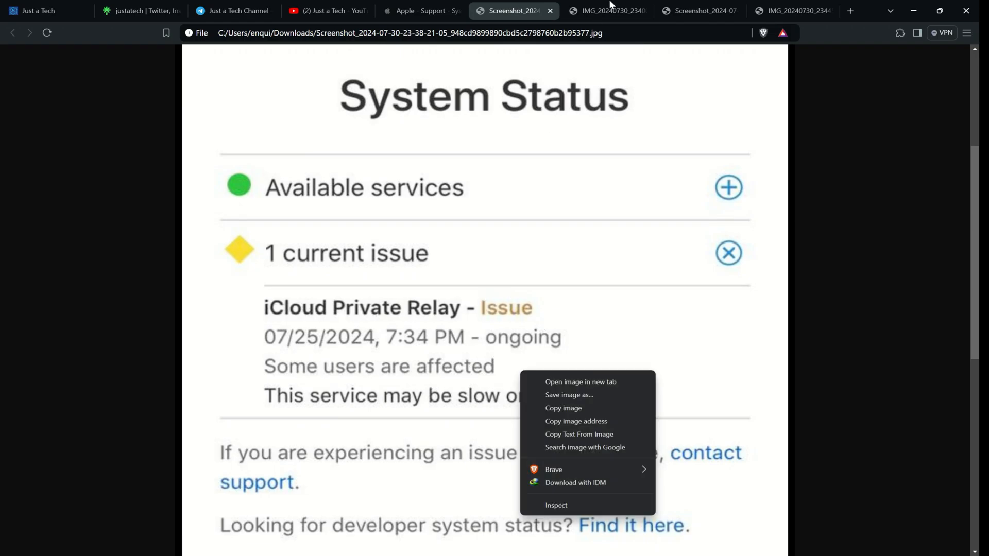
pyautogui.click(606, 11)
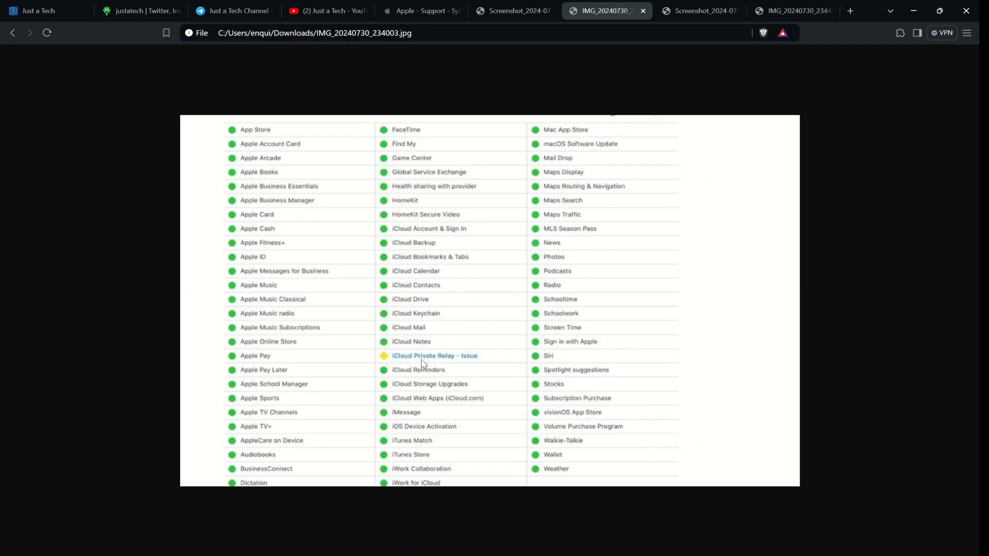
pyautogui.click(699, 11)
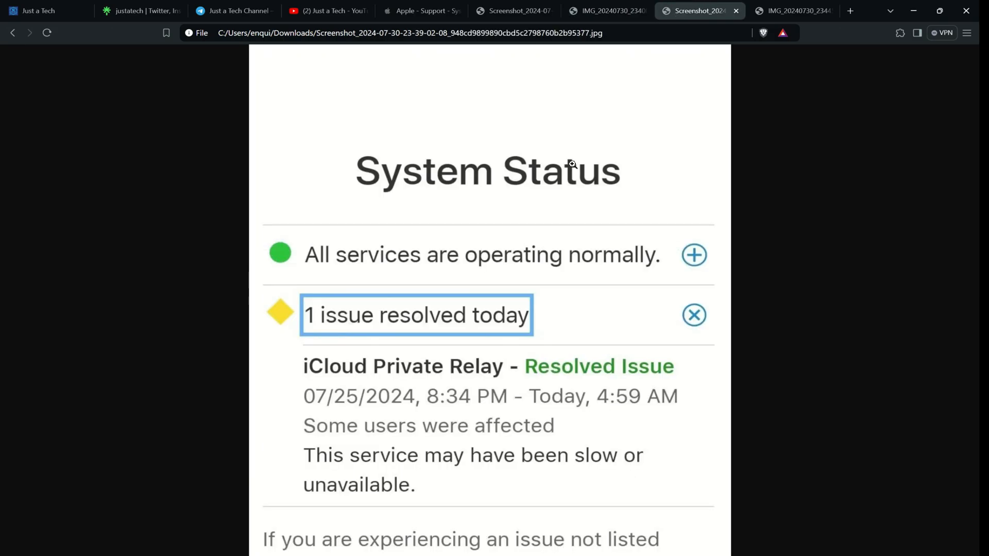
pyautogui.moveTo(638, 421)
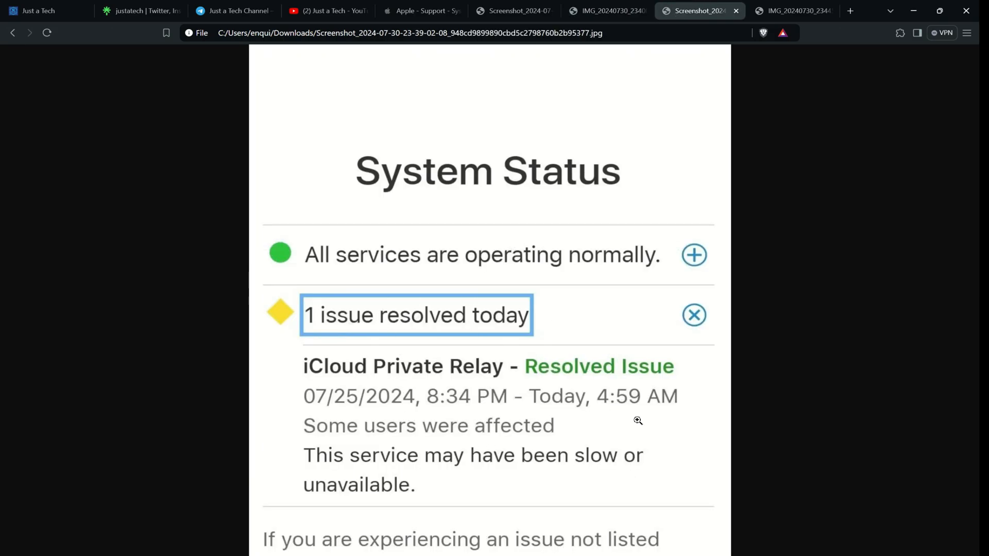
pyautogui.moveTo(372, 497)
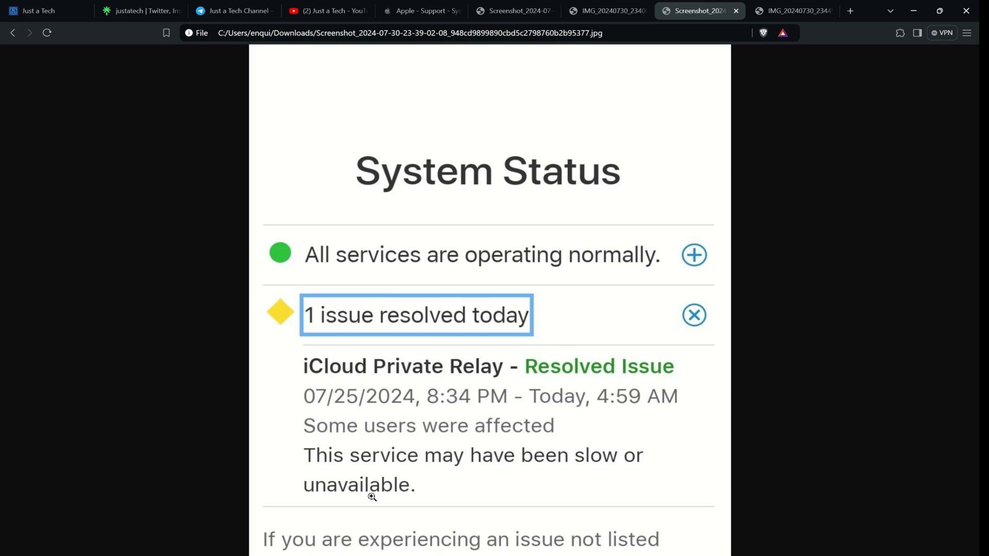
# View the developer system status screenshot, then return to the Just a Tech Channel posts
pyautogui.click(793, 10)
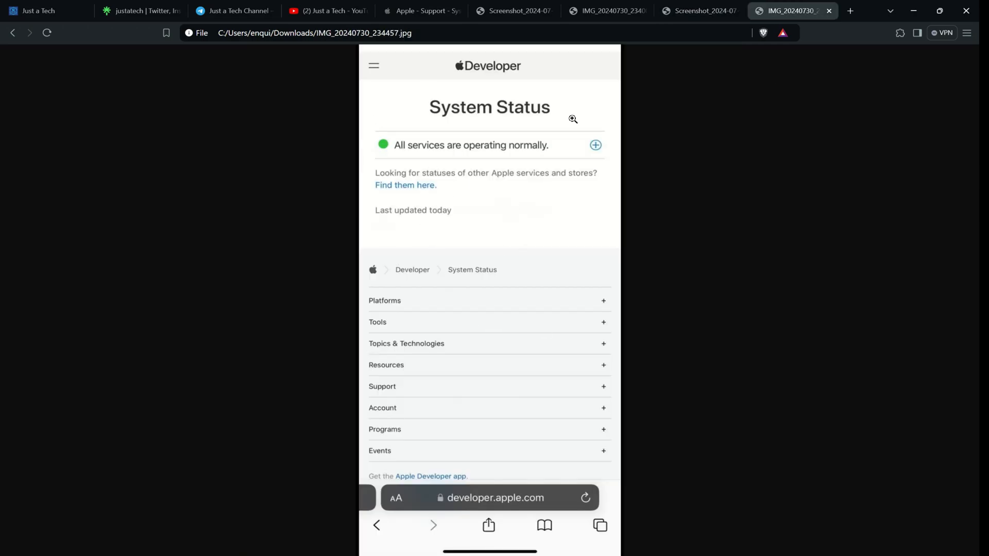
pyautogui.moveTo(419, 11)
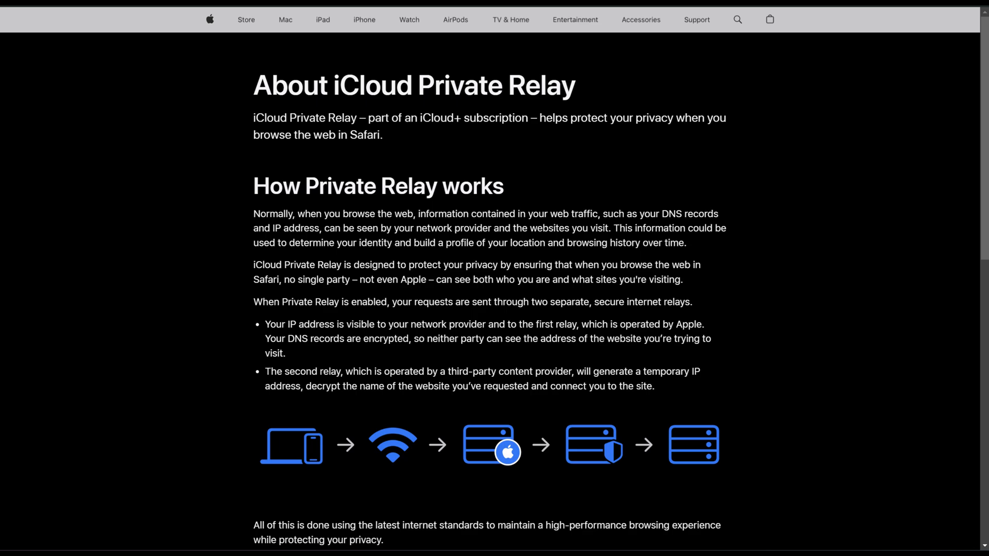
pyautogui.click(233, 11)
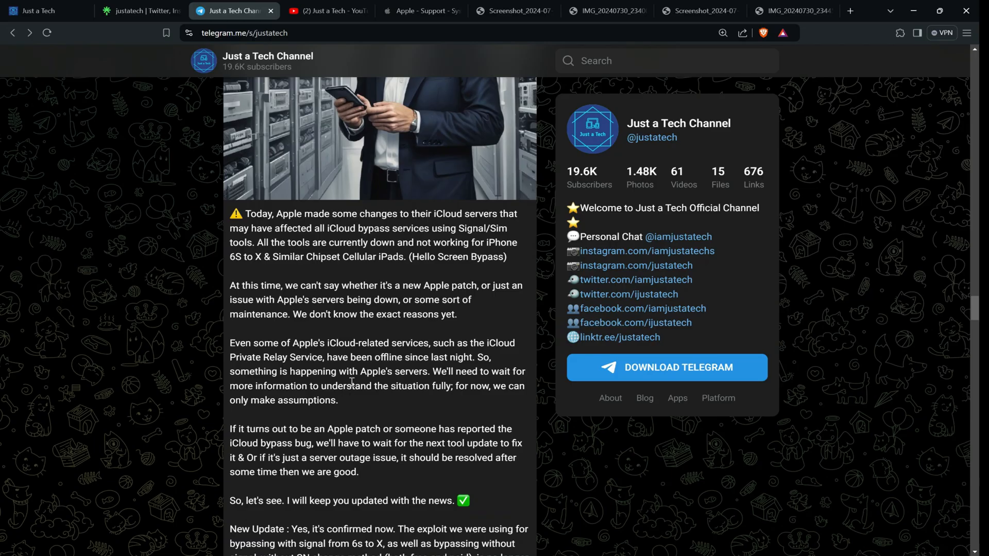
pyautogui.scroll(-3)
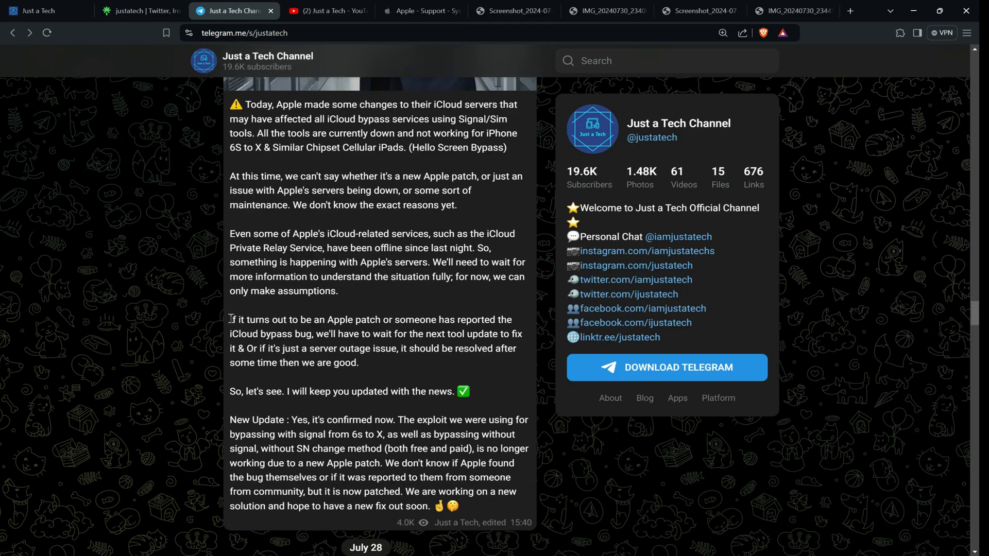
pyautogui.moveTo(230, 320); pyautogui.dragTo(390, 320)
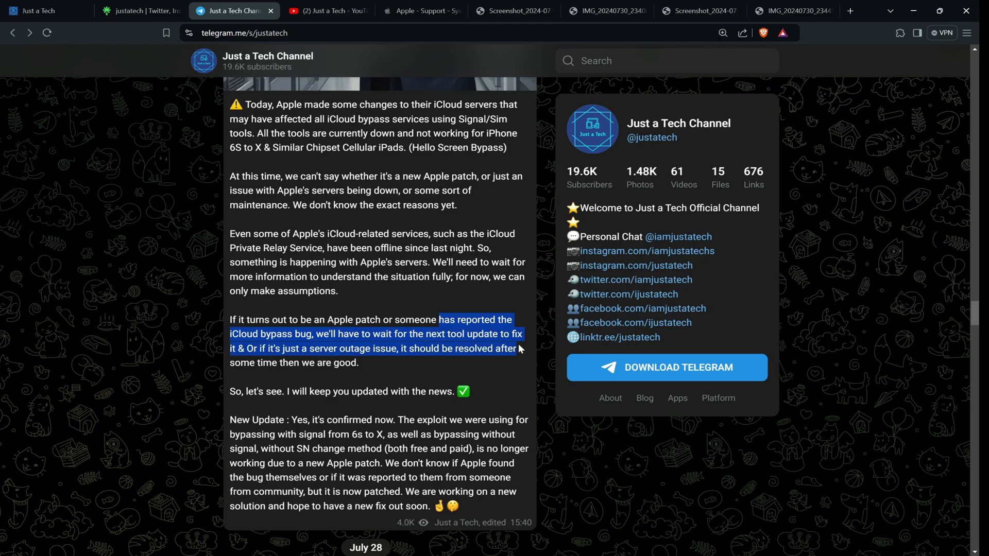
pyautogui.click(396, 372)
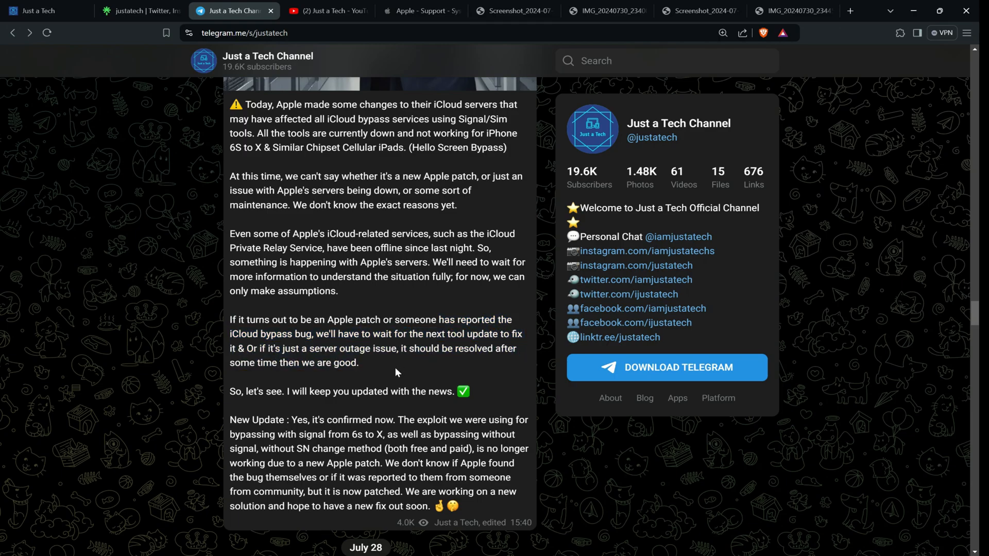
pyautogui.moveTo(416, 380)
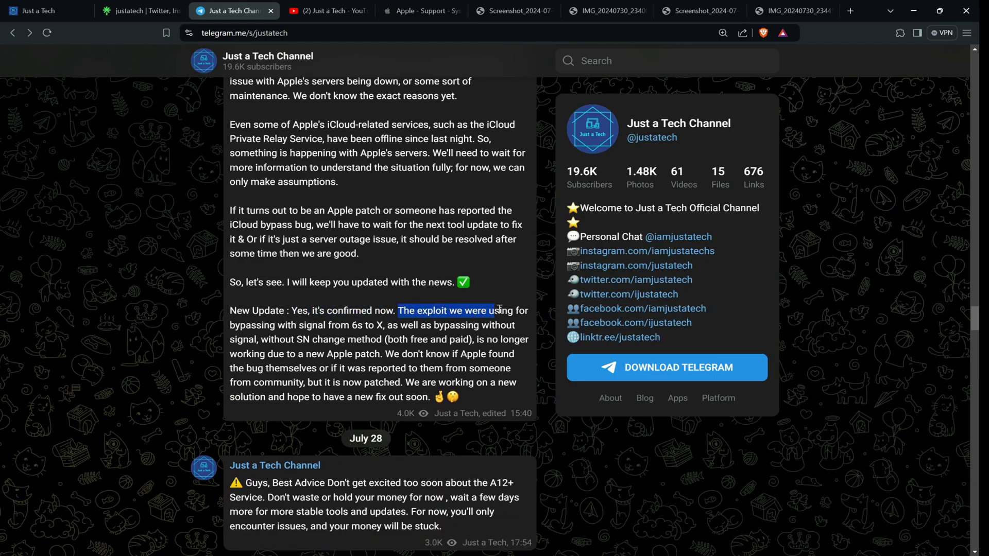
pyautogui.moveTo(497, 310); pyautogui.dragTo(517, 325)
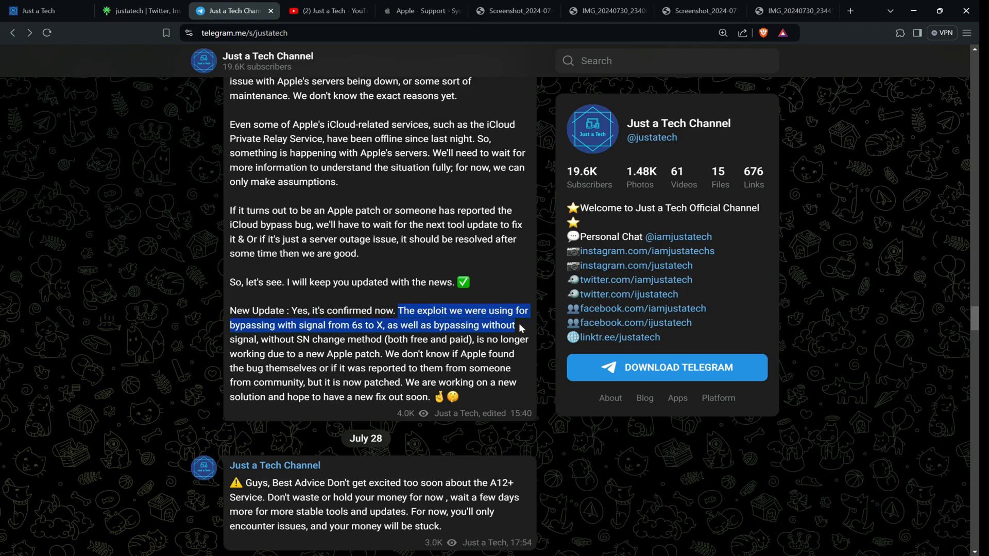
pyautogui.moveTo(229, 346)
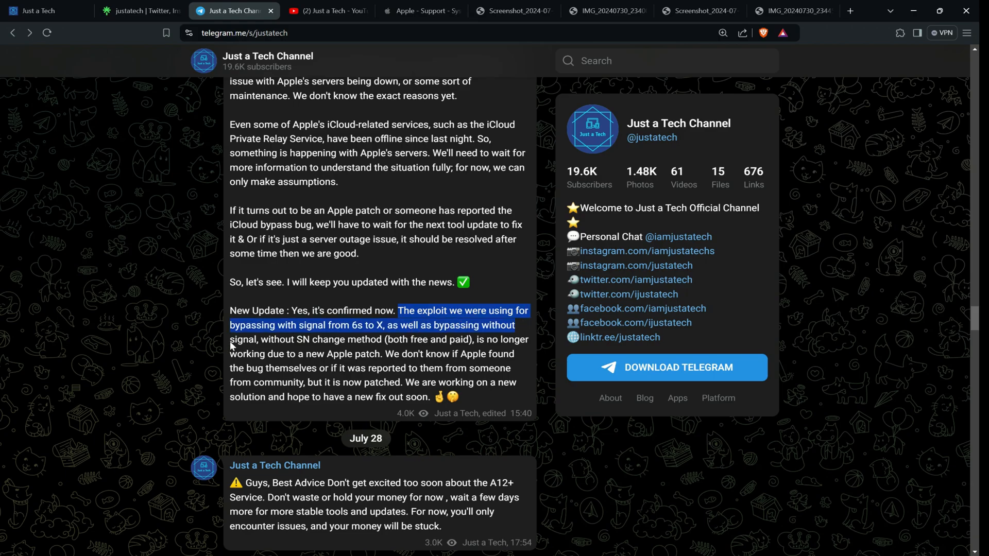
pyautogui.click(277, 340)
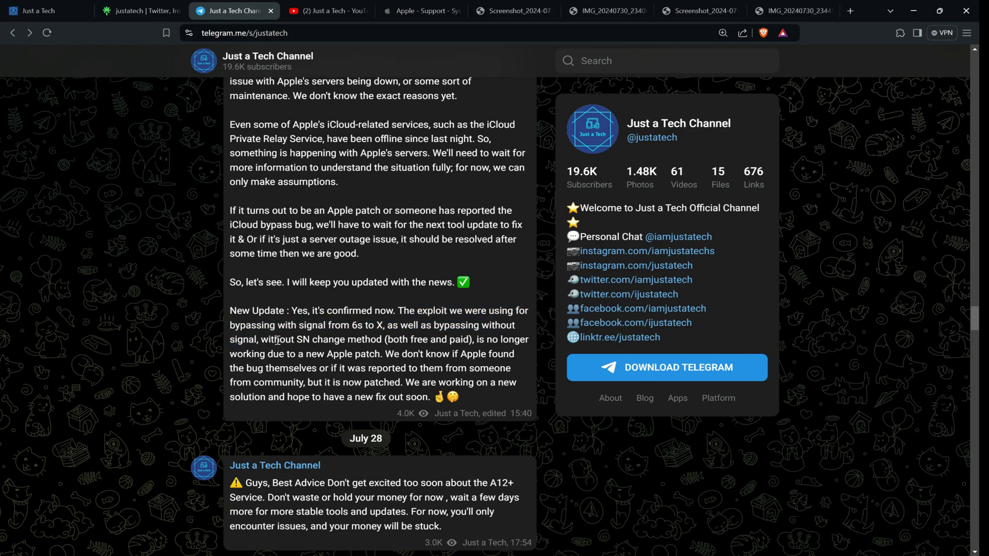
pyautogui.moveTo(264, 340); pyautogui.dragTo(461, 340)
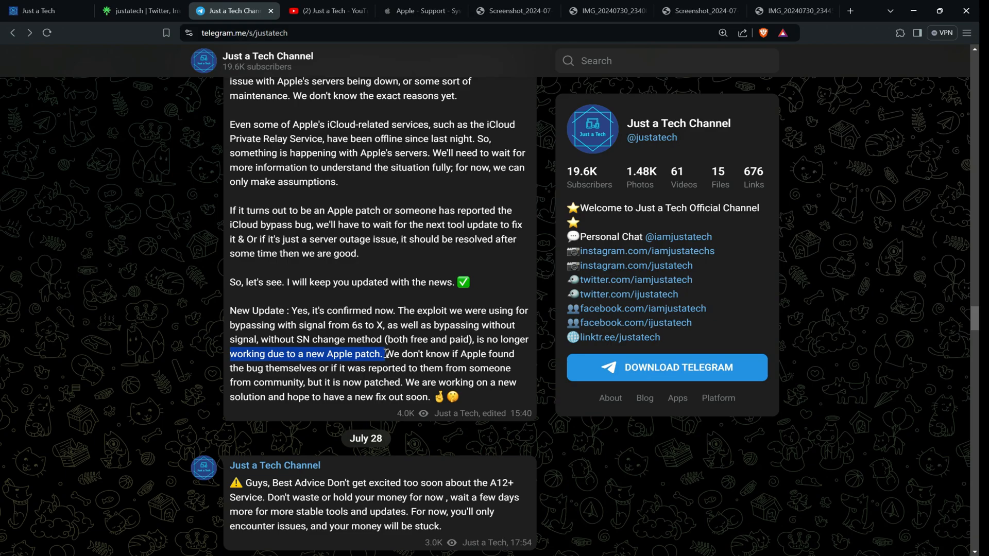
pyautogui.moveTo(388, 354); pyautogui.dragTo(514, 354)
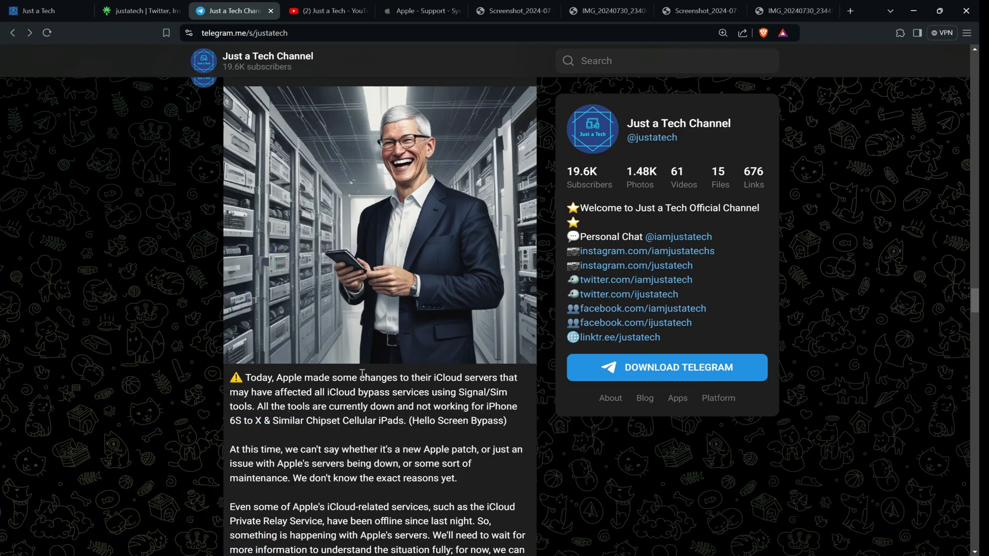
pyautogui.moveTo(356, 367)
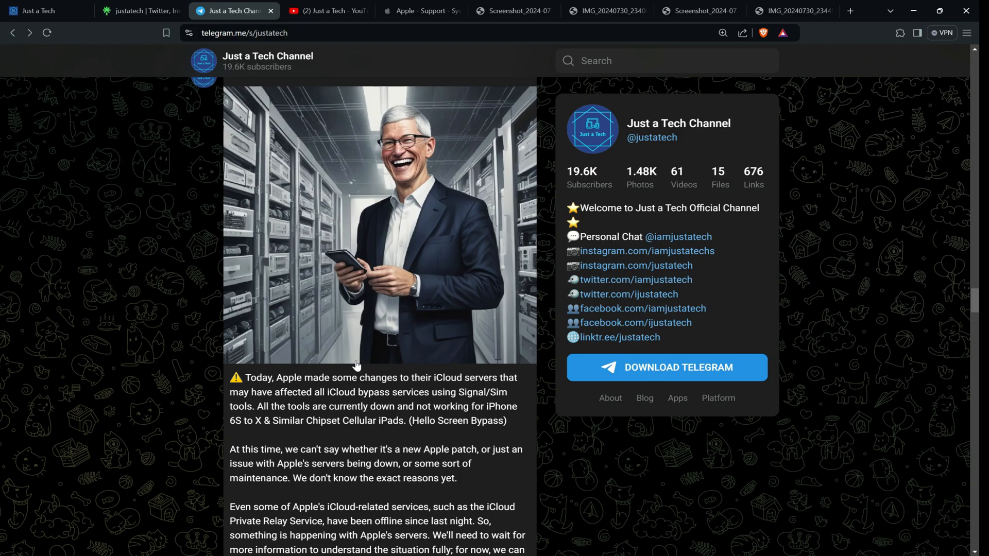
pyautogui.moveTo(349, 323)
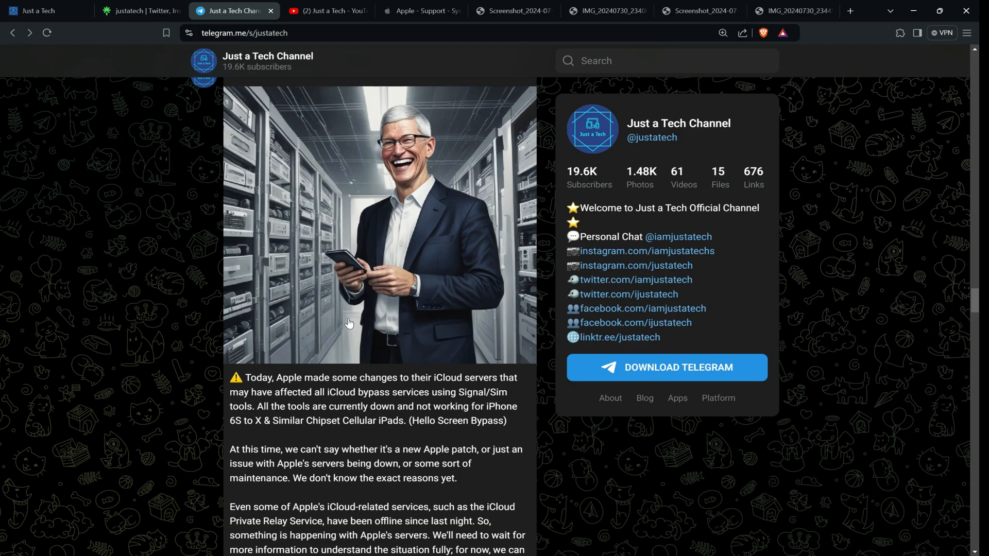
pyautogui.moveTo(351, 312)
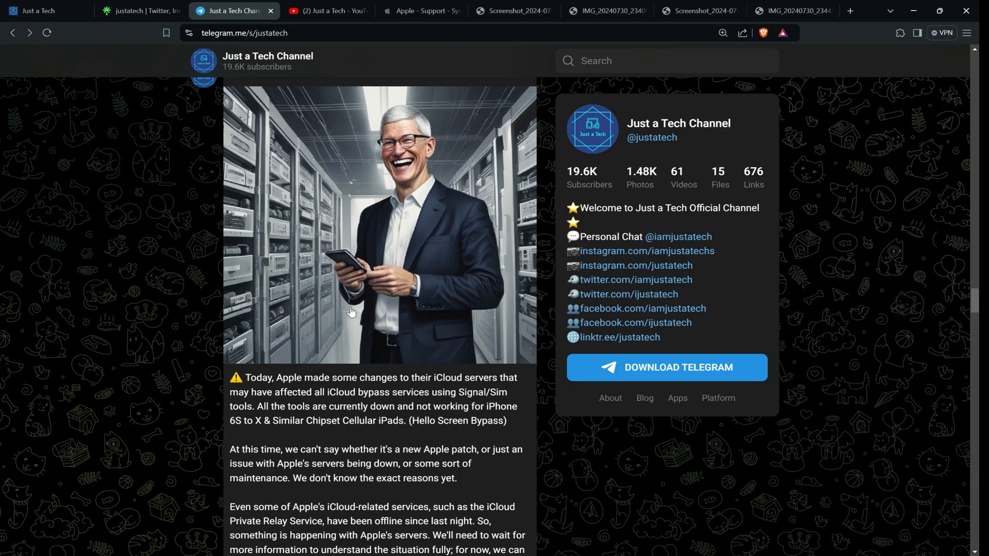
pyautogui.moveTo(366, 333)
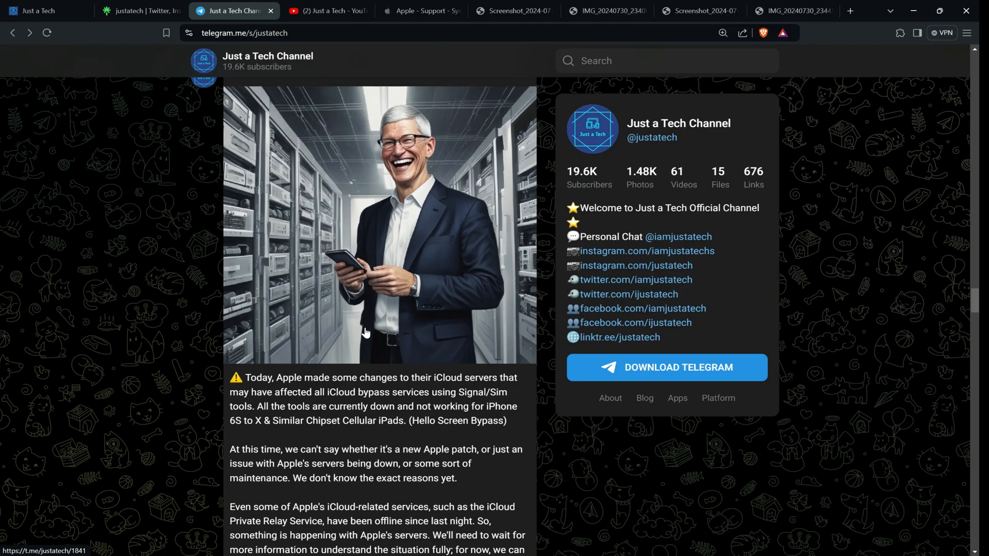
# Switch to the YouTube community posts and scroll to the 'A12+ SERVICE IS BACK NOW' update
pyautogui.click(327, 11)
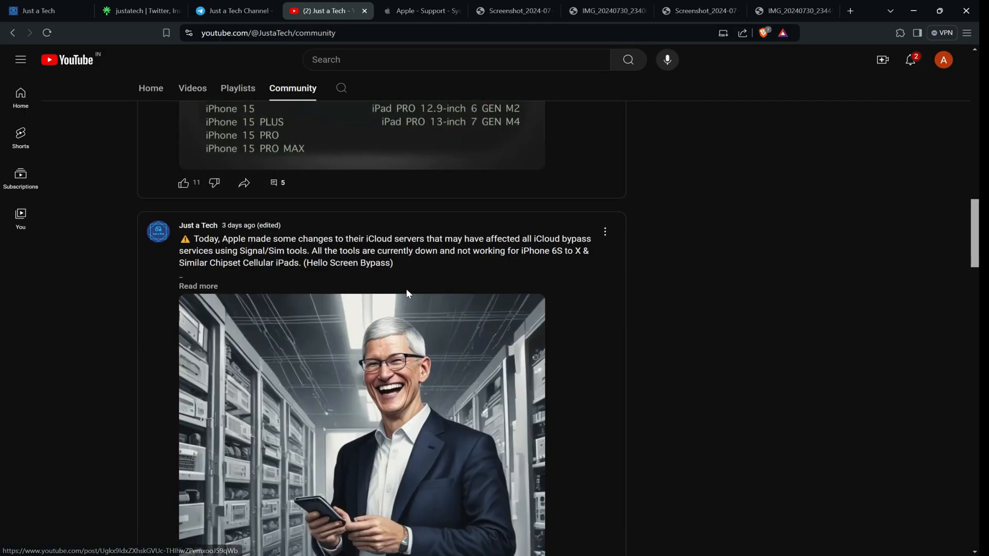
pyautogui.scroll(-3)
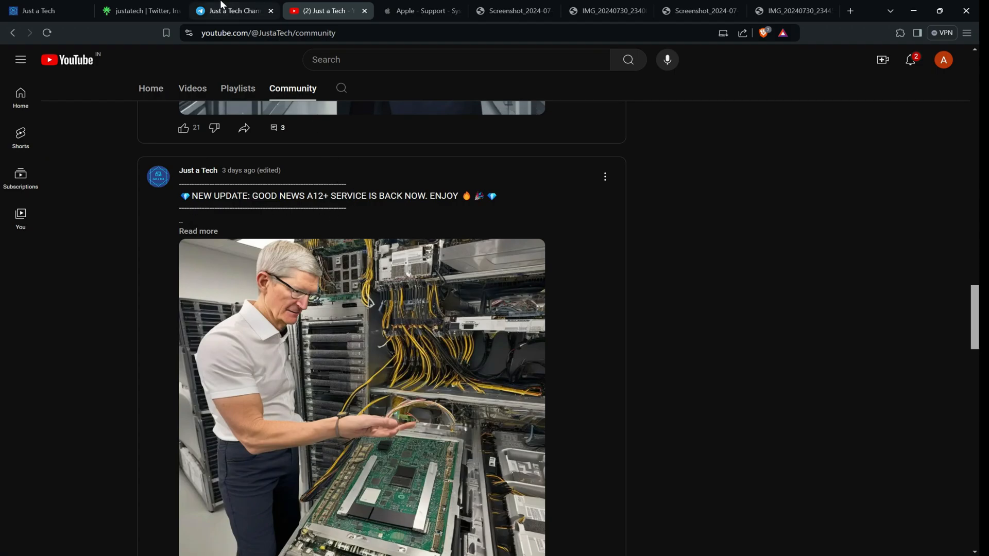
# Scroll the Telegram feed through the CheckM8 updates, highlighting the iRemove v.8.1 for Mac headline
pyautogui.click(233, 11)
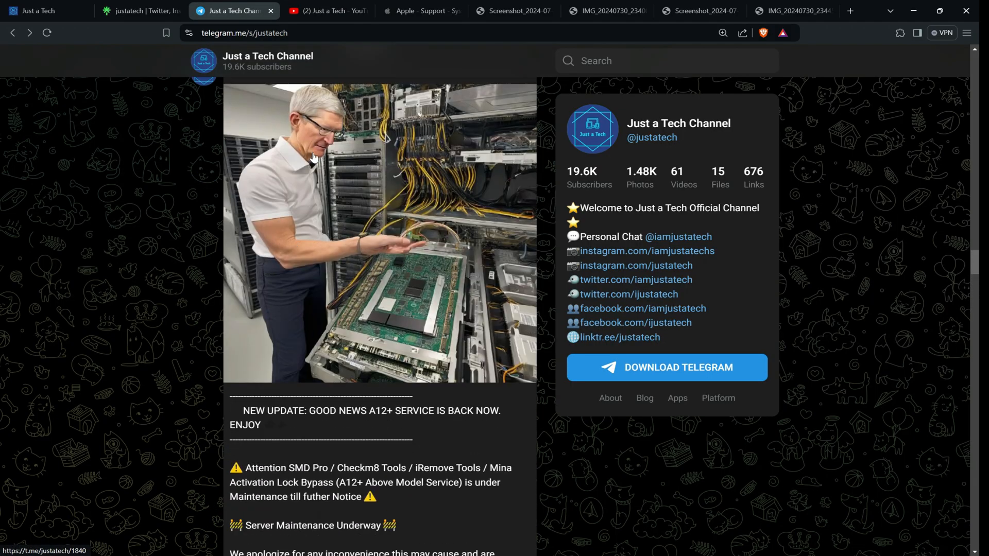
pyautogui.scroll(-3)
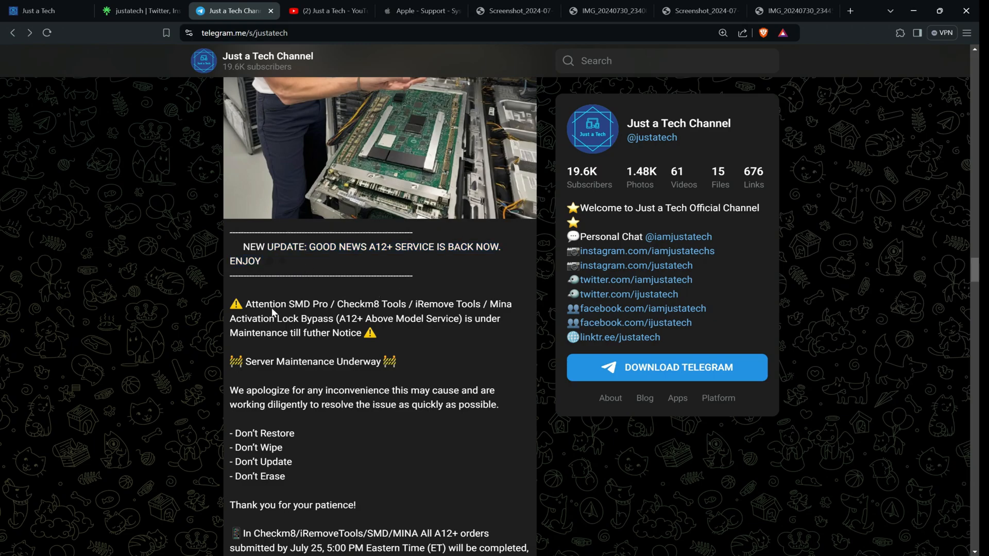
pyautogui.moveTo(247, 304); pyautogui.dragTo(379, 333)
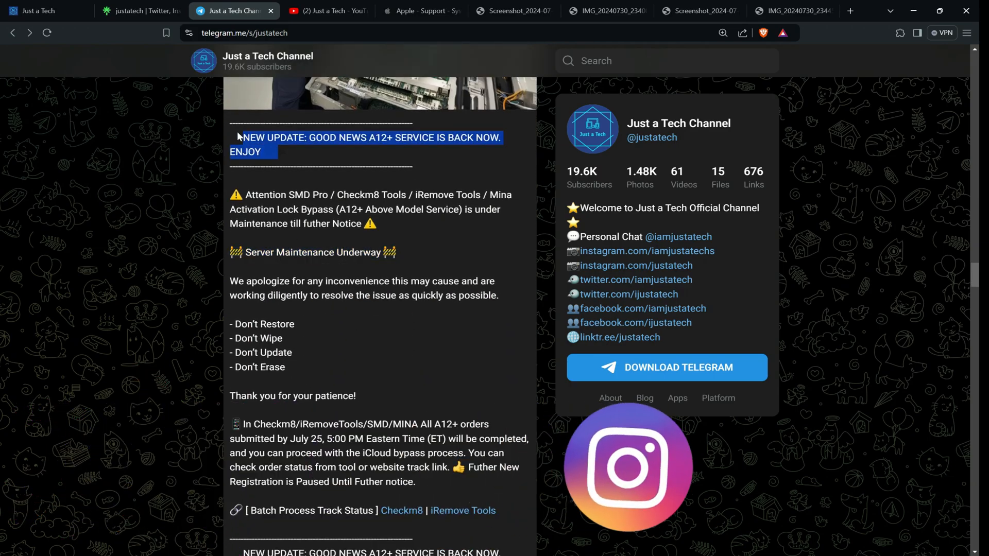
pyautogui.scroll(-3)
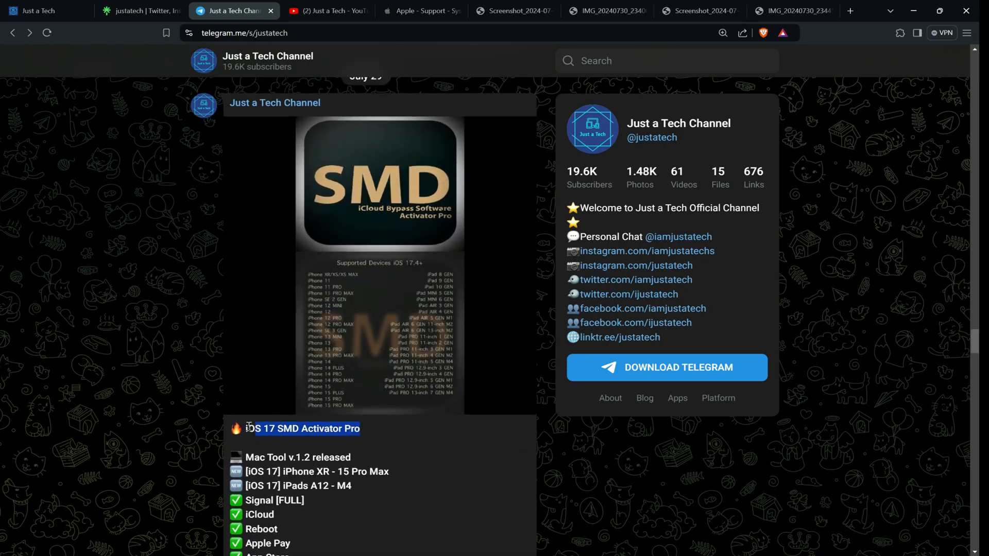
pyautogui.scroll(-3)
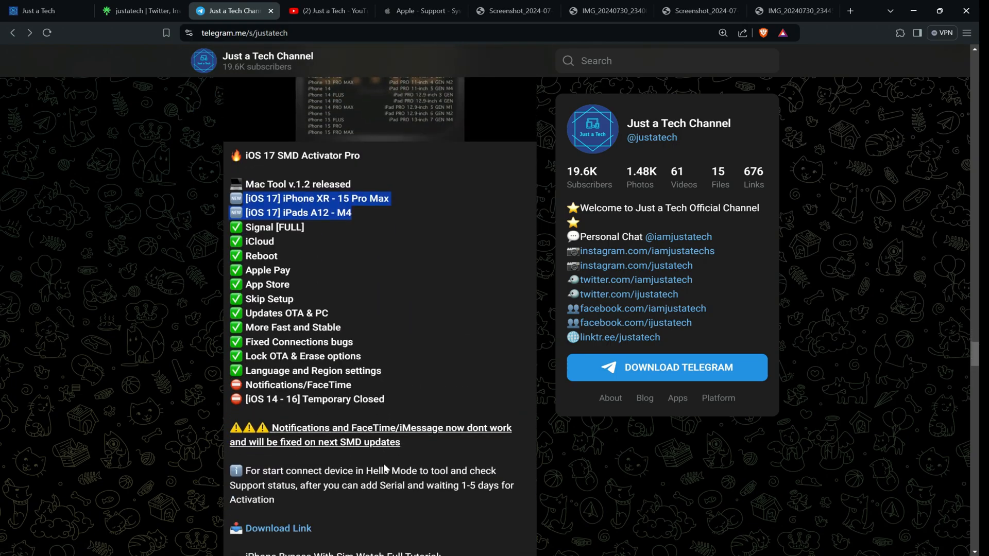
pyautogui.scroll(-3)
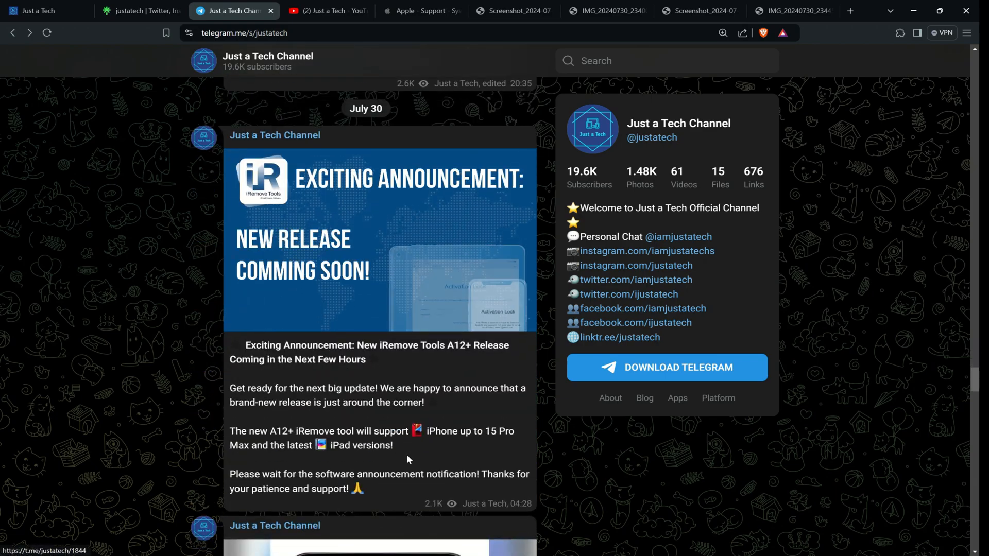
pyautogui.scroll(-3)
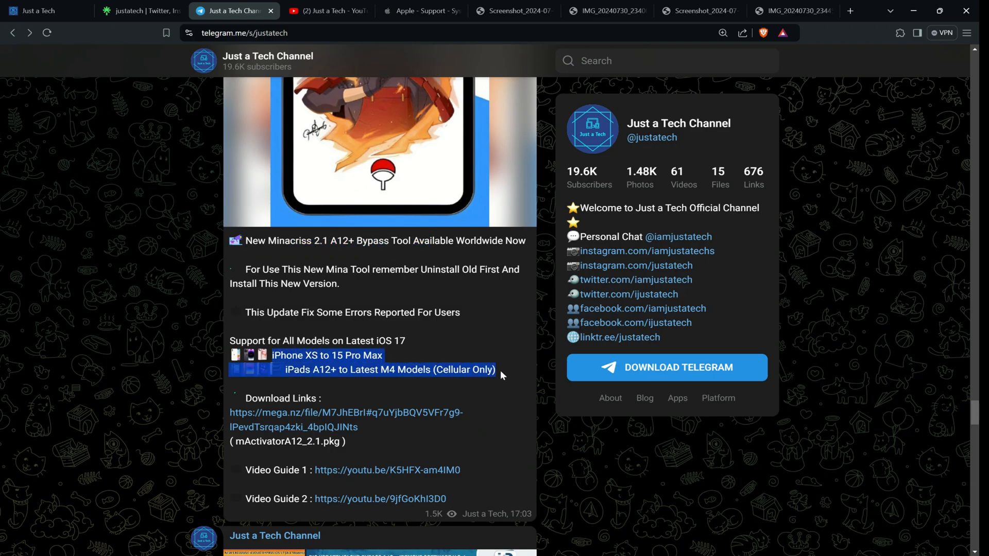
pyautogui.scroll(-3)
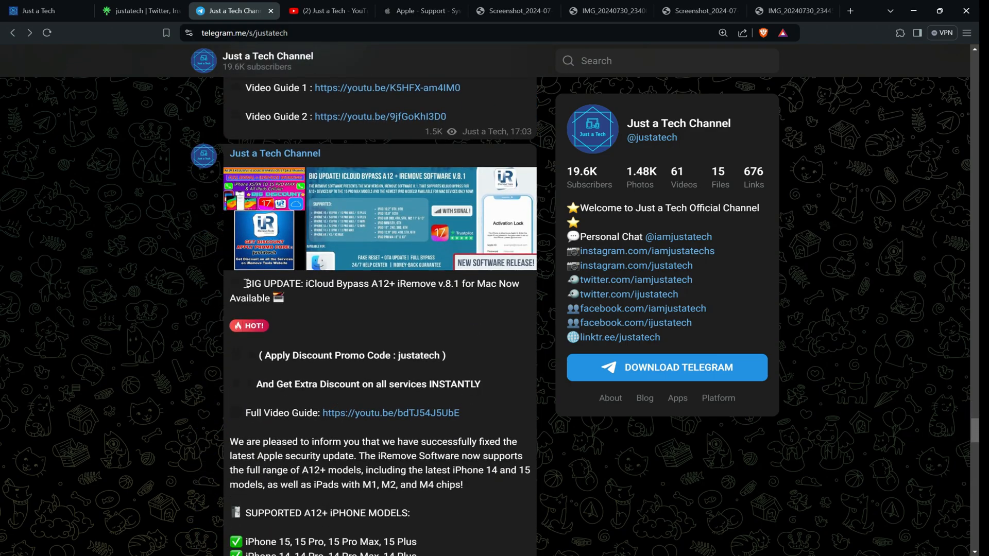
pyautogui.moveTo(244, 284); pyautogui.dragTo(283, 298)
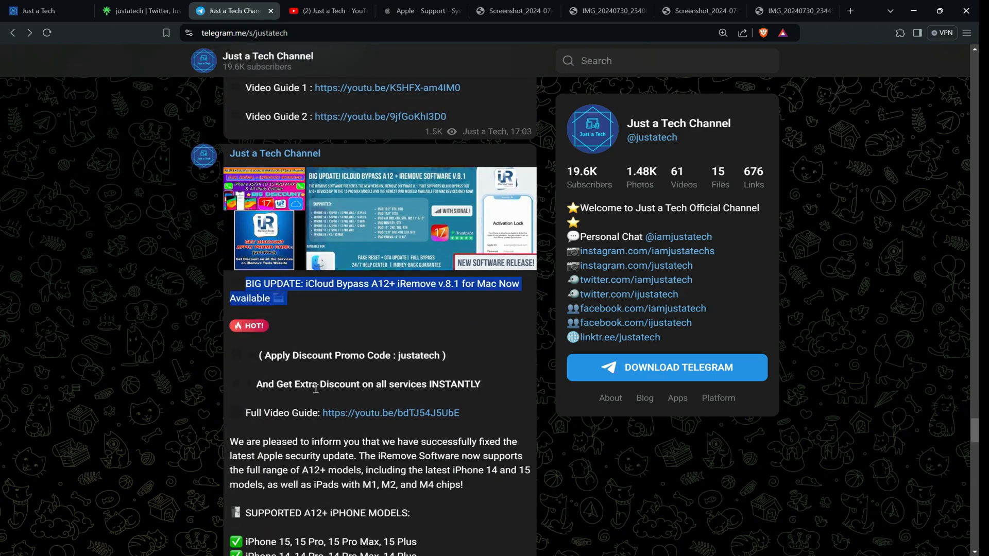
# Continue down to the iCloud server changes post and highlight its list of affected devices
pyautogui.scroll(-3)
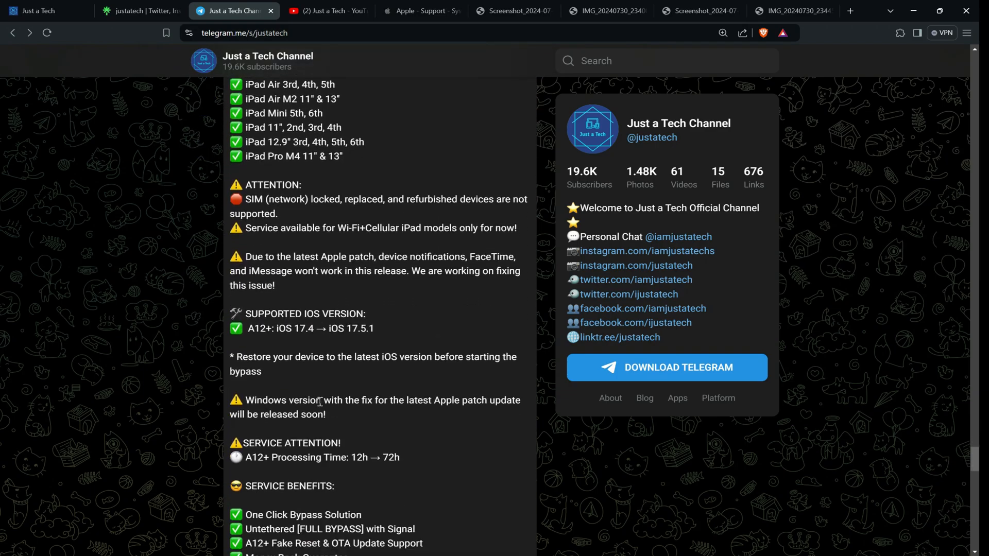
pyautogui.scroll(-3)
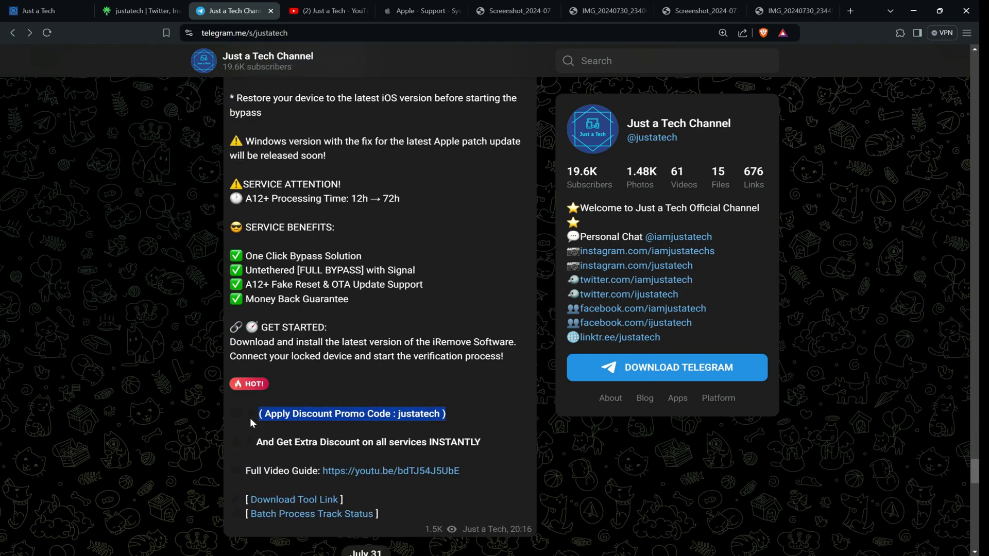
pyautogui.scroll(-3)
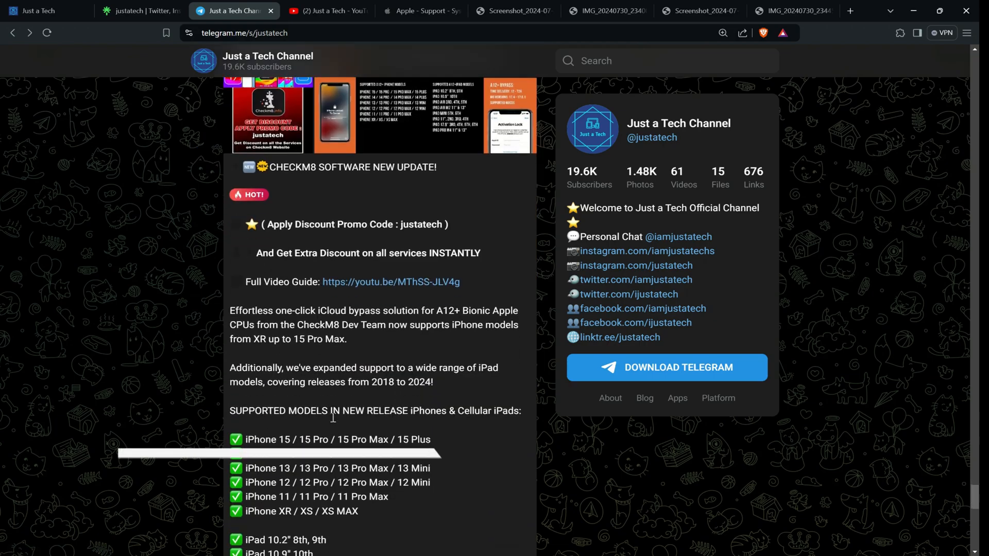
pyautogui.scroll(-3)
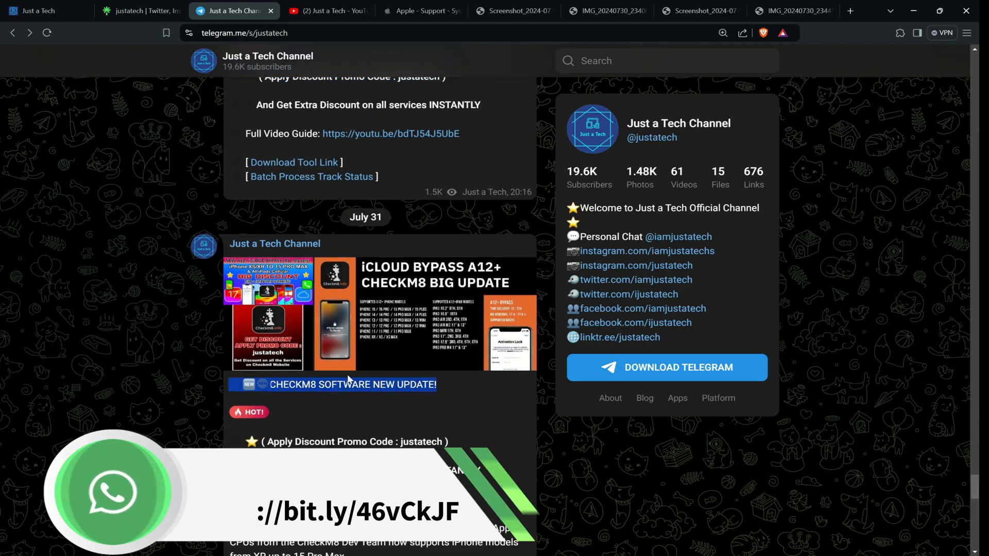
pyautogui.scroll(-3)
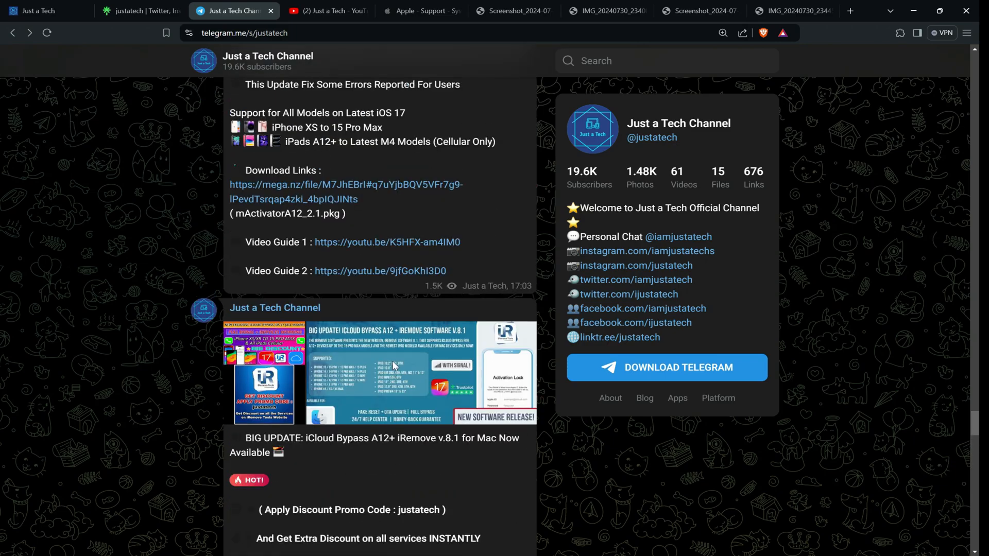
pyautogui.scroll(-3)
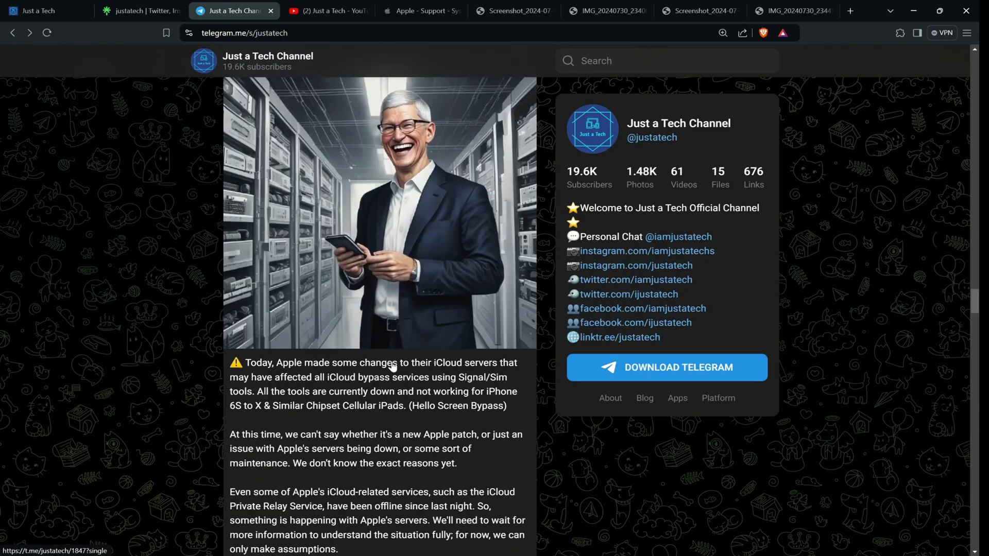
pyautogui.scroll(-3)
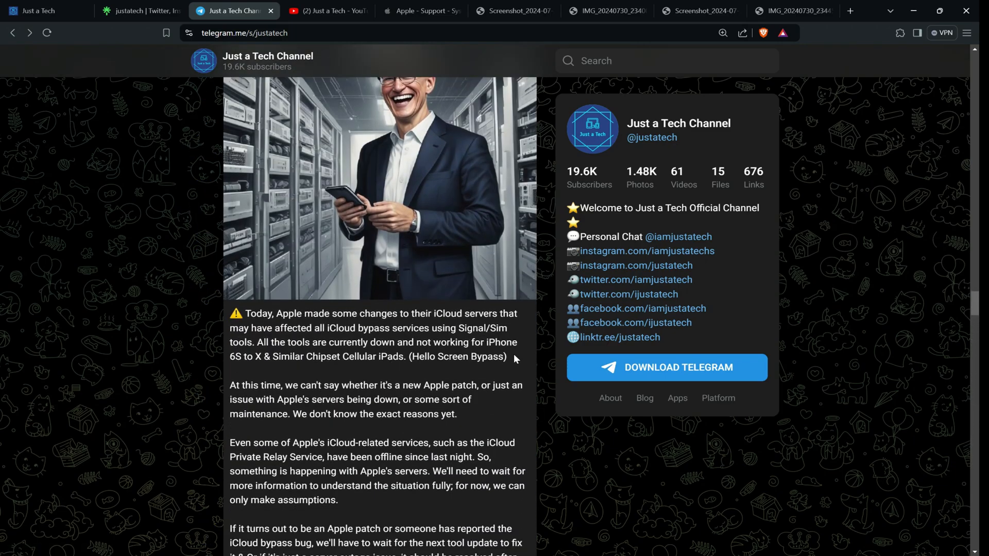
pyautogui.moveTo(488, 342); pyautogui.dragTo(507, 357)
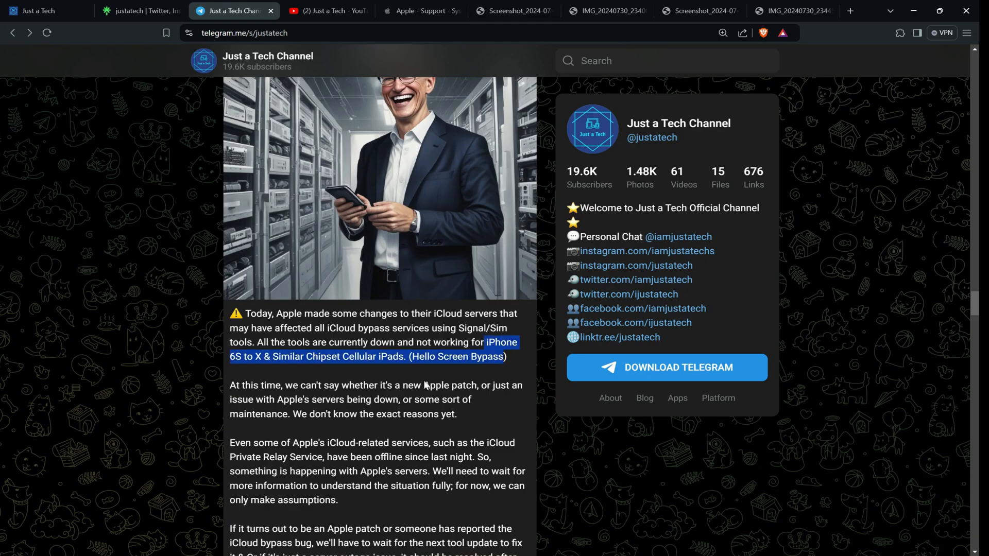
# Glance at the Linktree link page, then bring up the Just a Tech blog homepage
pyautogui.click(139, 11)
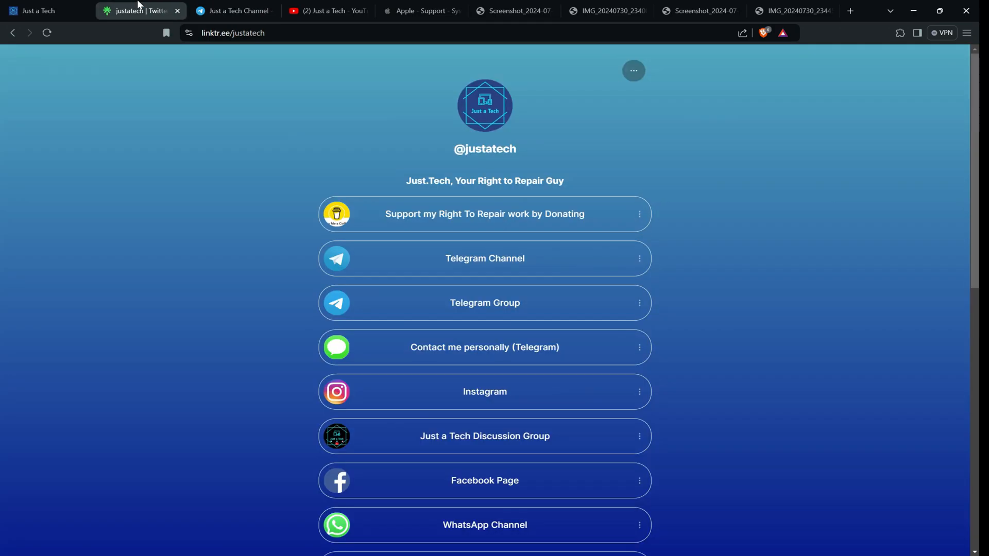
pyautogui.scroll(-3)
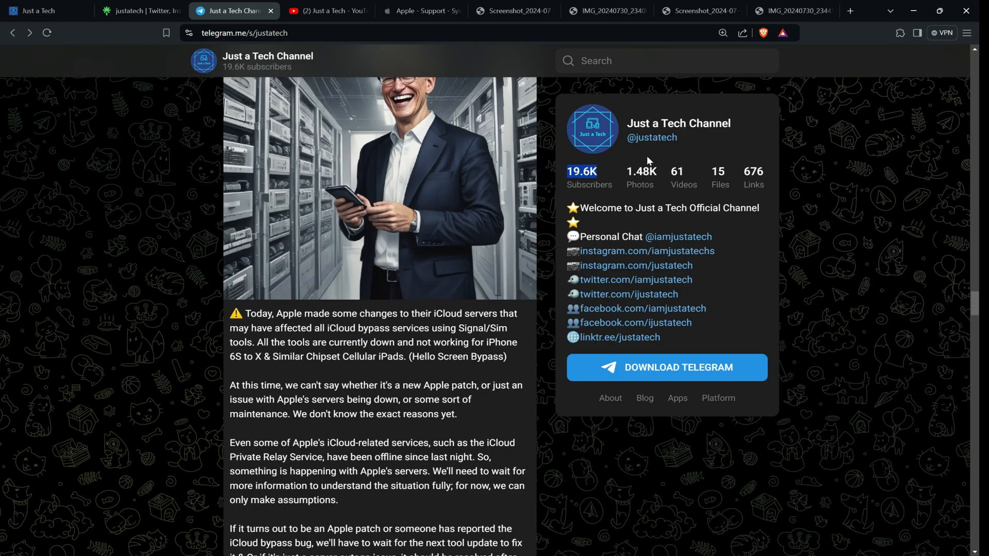
pyautogui.click(37, 11)
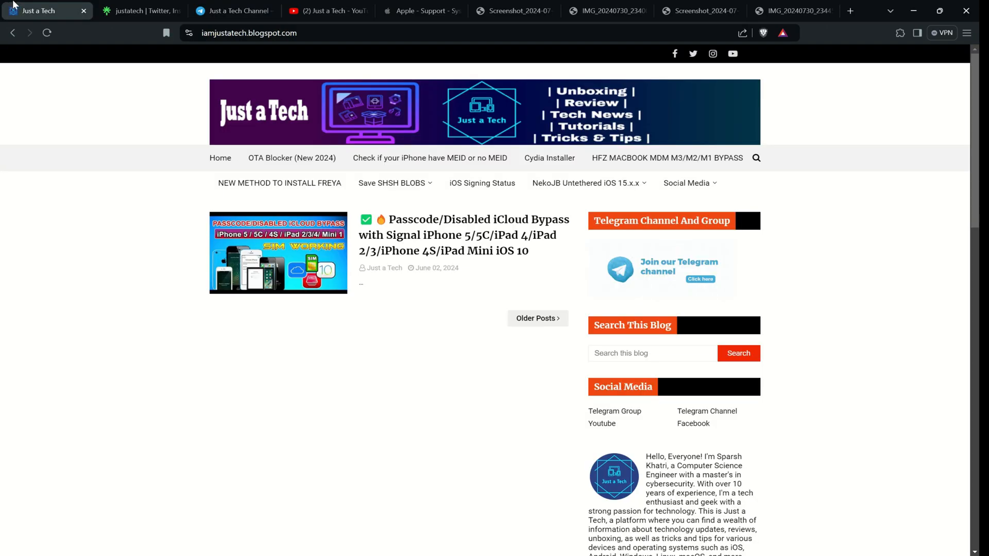
# Scroll the Just a Tech YouTube Videos grid down to uploads from about six months ago
pyautogui.click(328, 11)
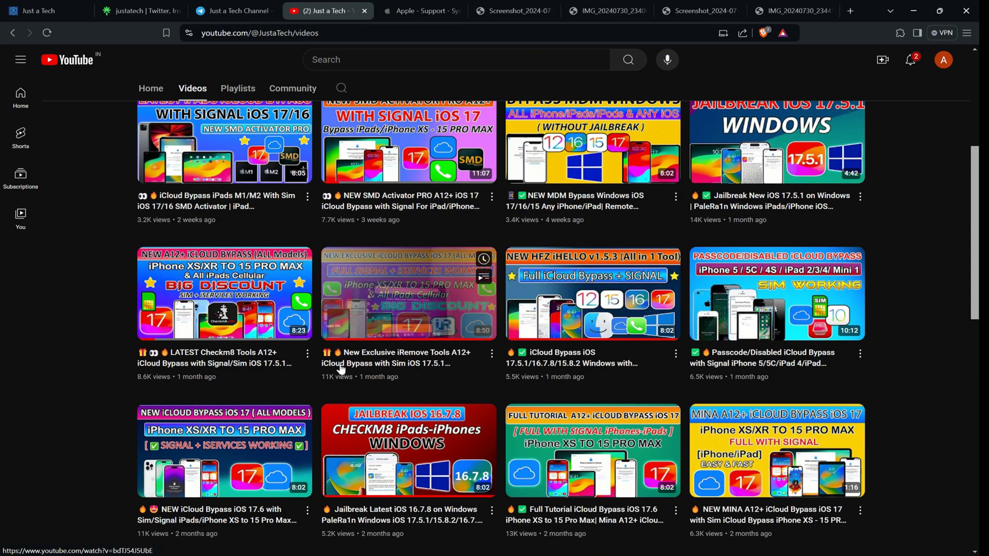
pyautogui.scroll(-3)
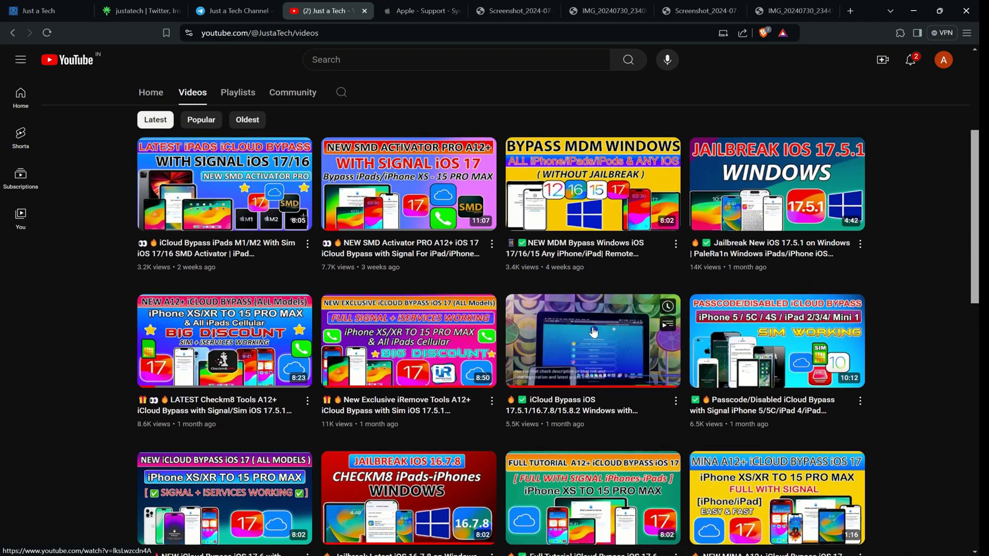
pyautogui.scroll(-3)
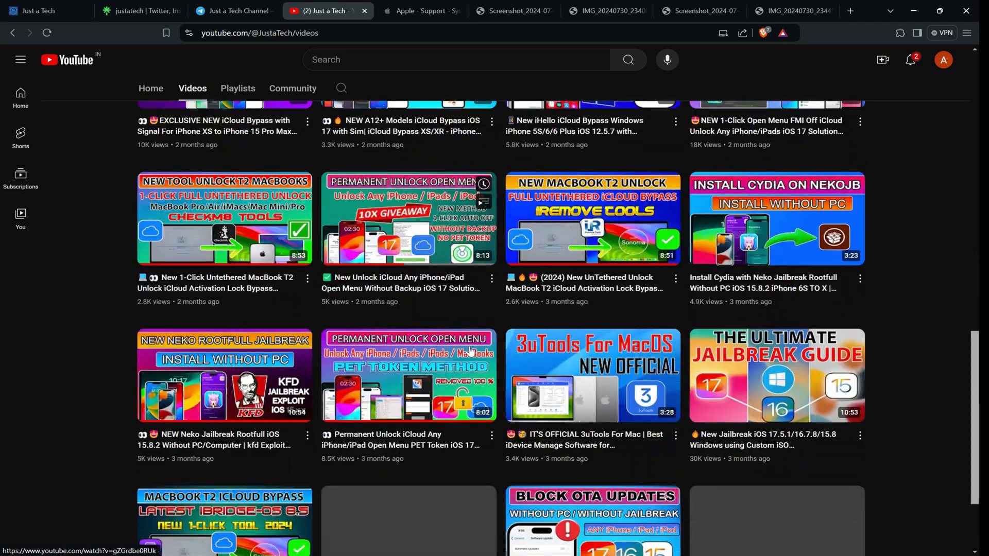
pyautogui.scroll(-3)
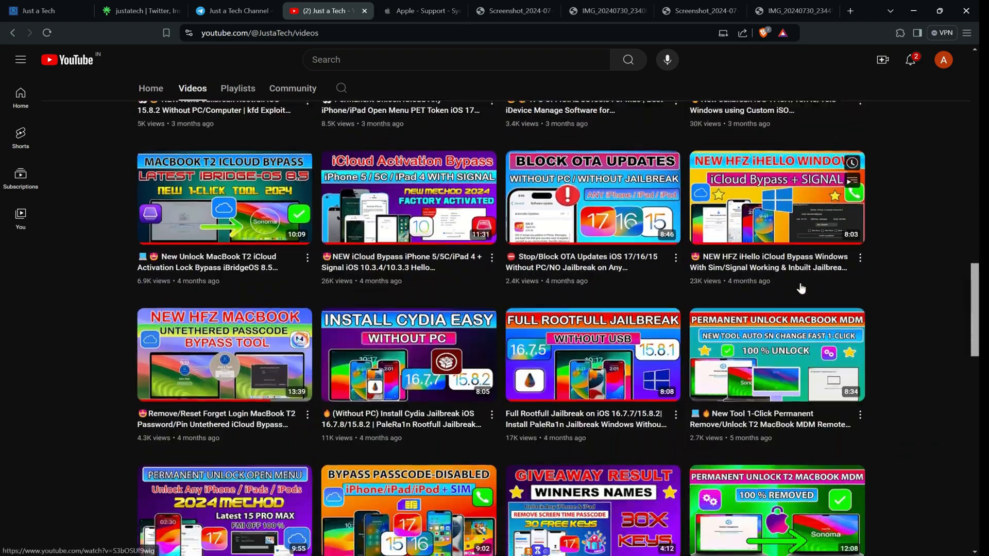
pyautogui.scroll(-3)
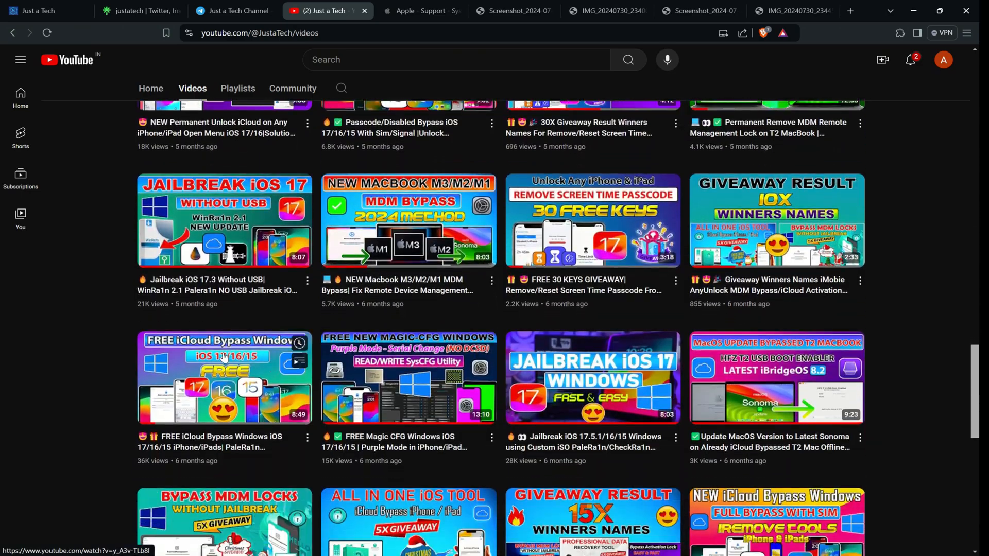
pyautogui.scroll(-3)
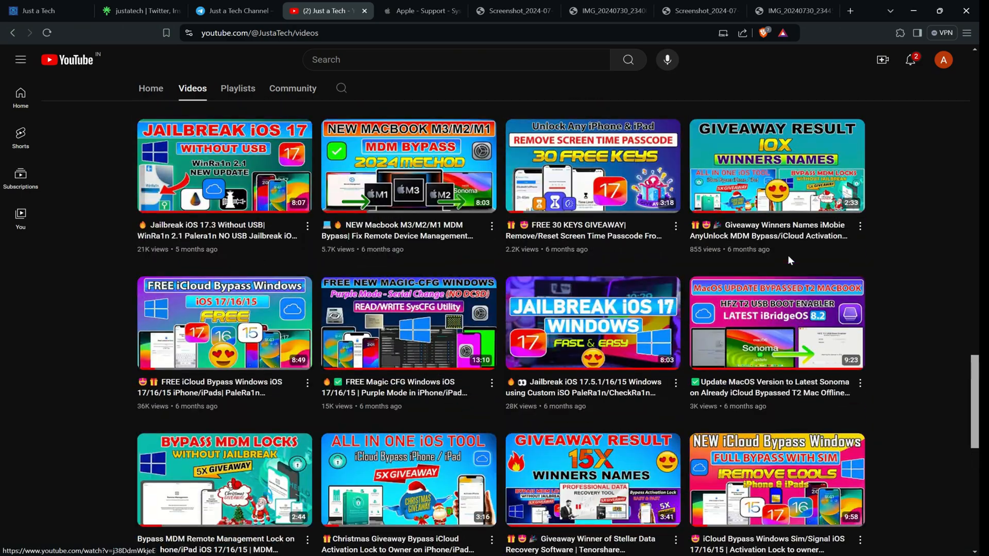